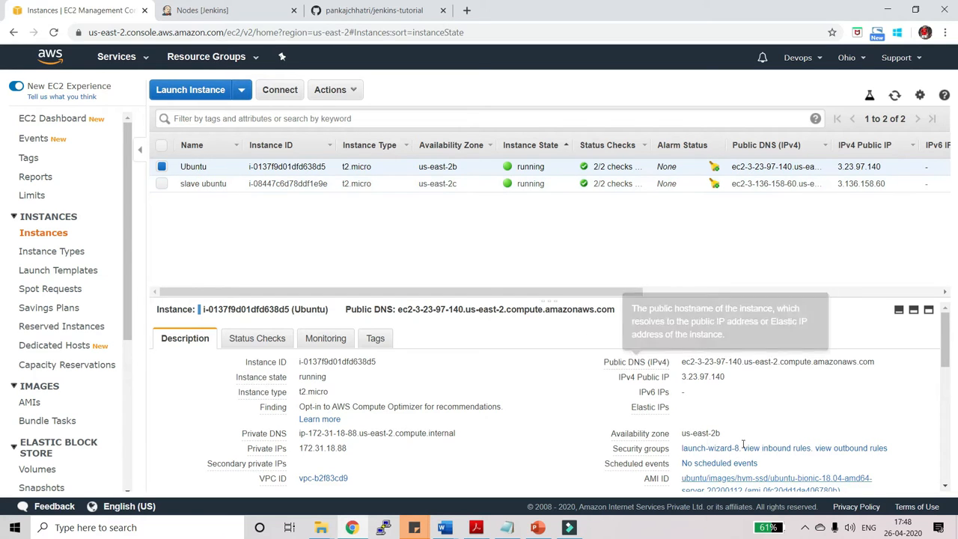
pyautogui.moveTo(236, 21)
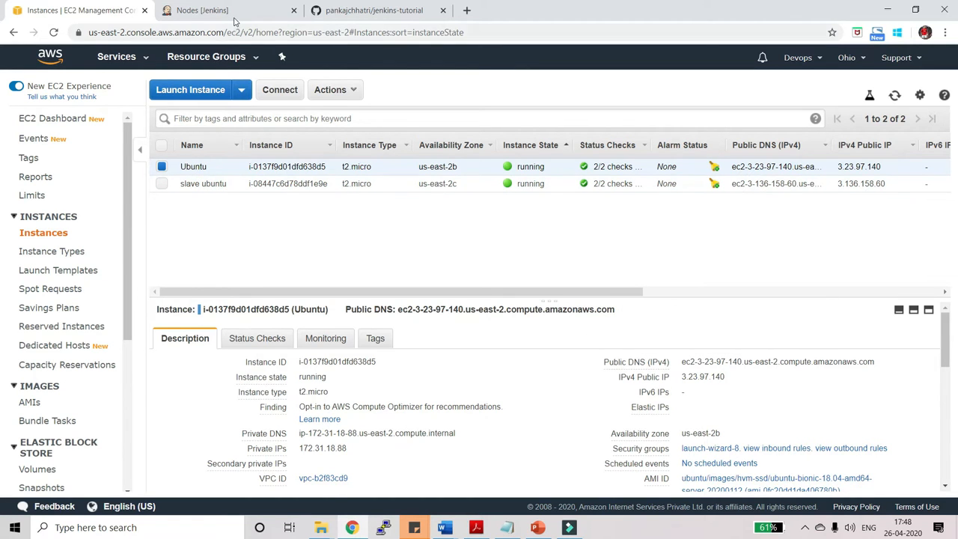
# Step: Switch to the Jenkins Nodes tab to check whether testing-server is online
pyautogui.click(228, 10)
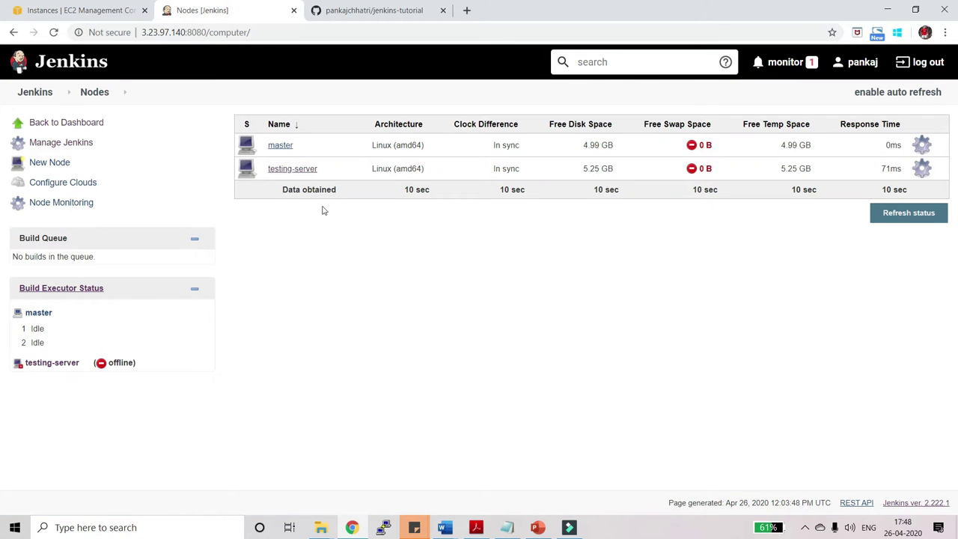
pyautogui.moveTo(303, 169)
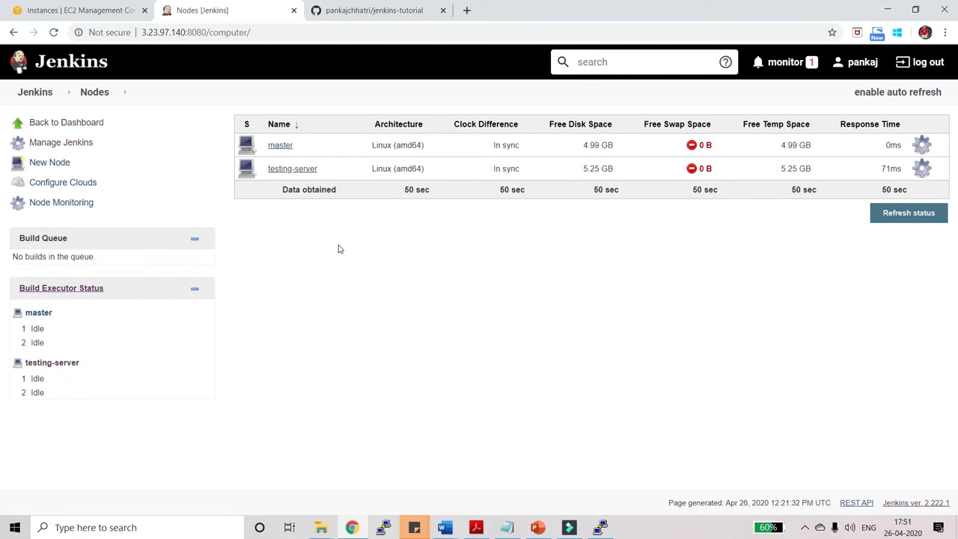
# Step: Connect PuTTY to the slave at 3.136.158.60 using the downloaded .ppk key
pyautogui.click(79, 9)
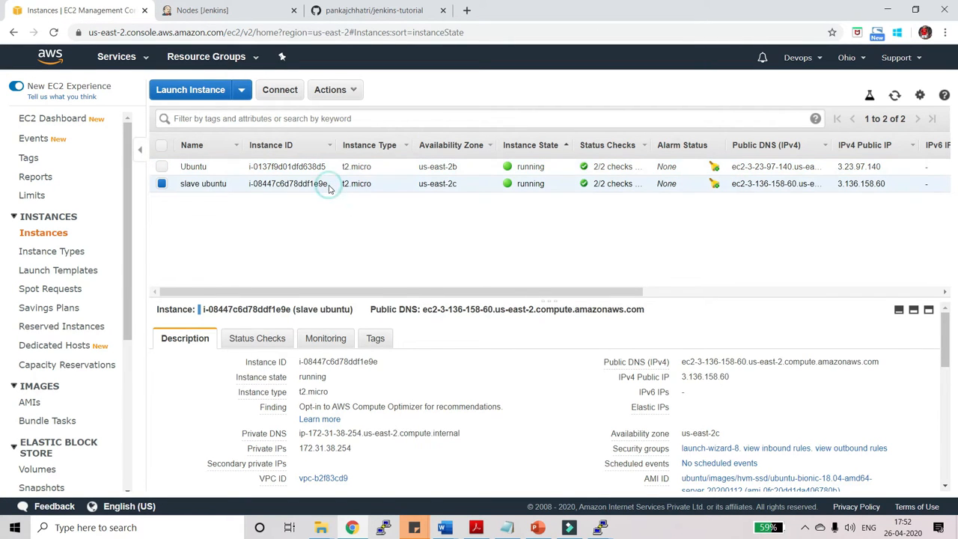
pyautogui.moveTo(741, 378)
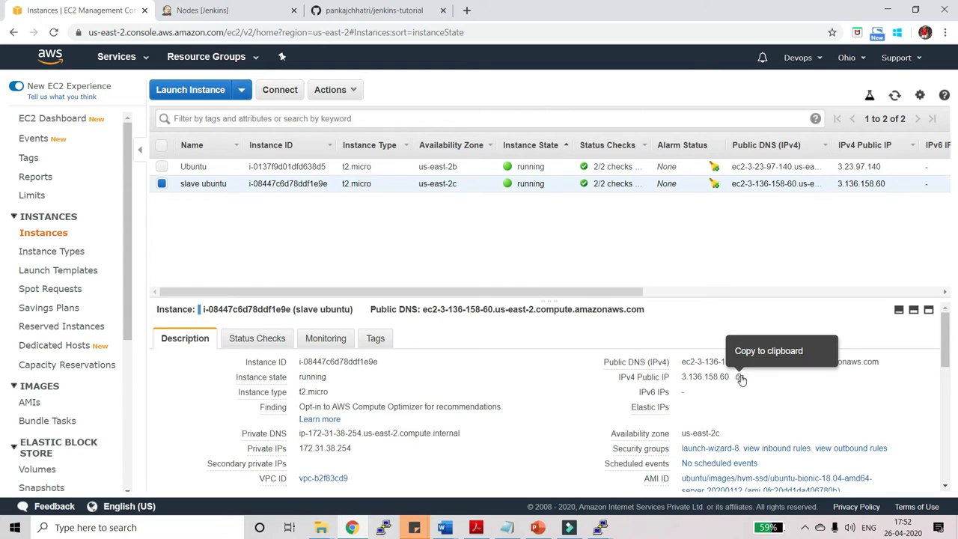
pyautogui.moveTo(599, 527)
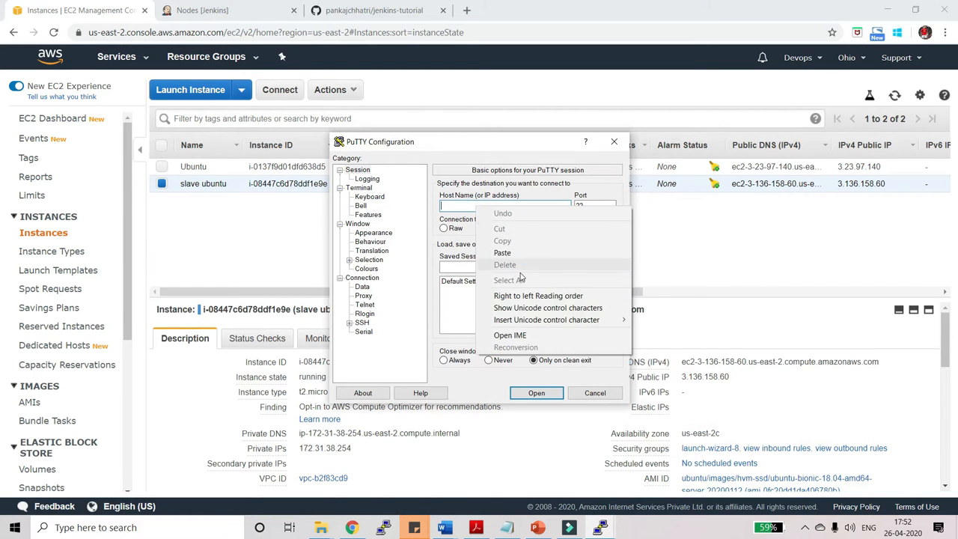
pyautogui.click(502, 252)
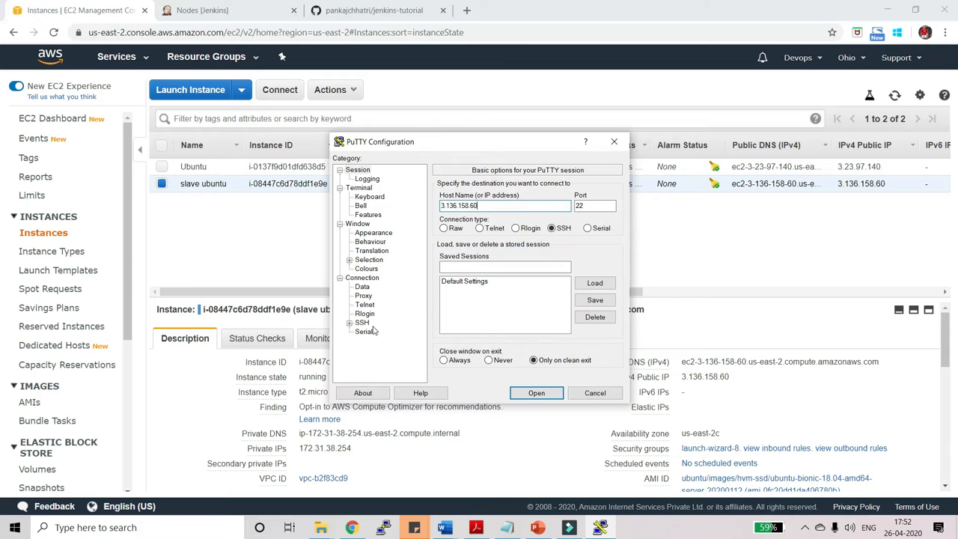
pyautogui.click(361, 295)
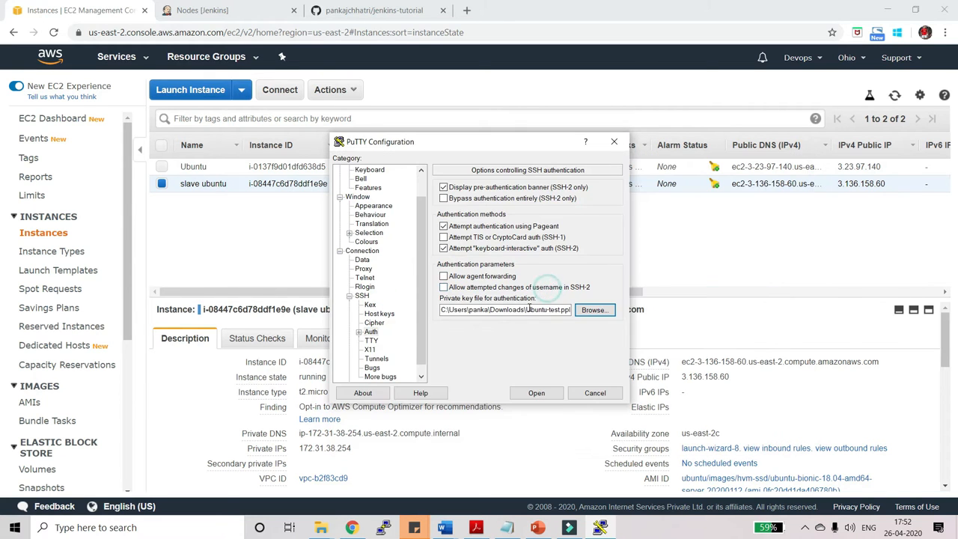
pyautogui.click(535, 392)
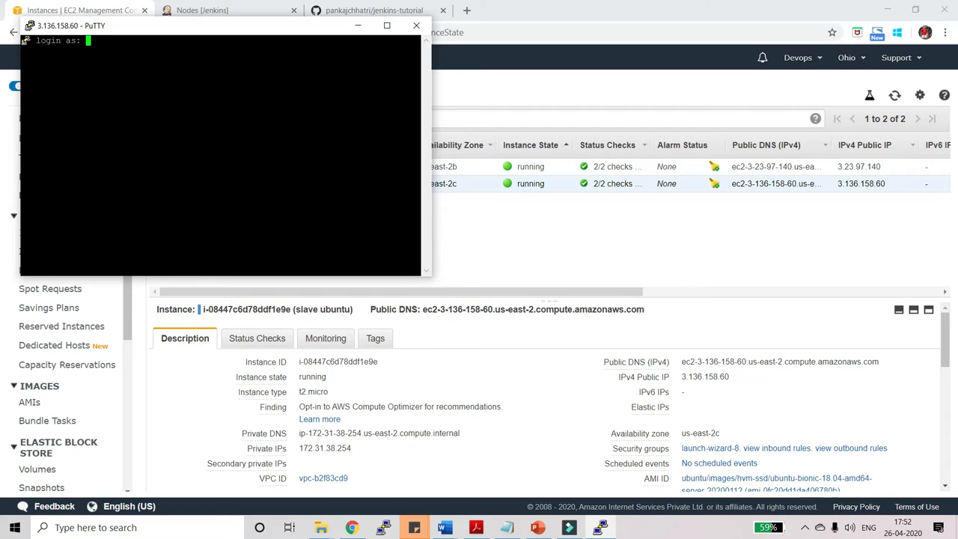
# Step: Log in as ubuntu and enter the jenkins folder, which holds only remoting
pyautogui.write('ubuntu')
pyautogui.write('ls')
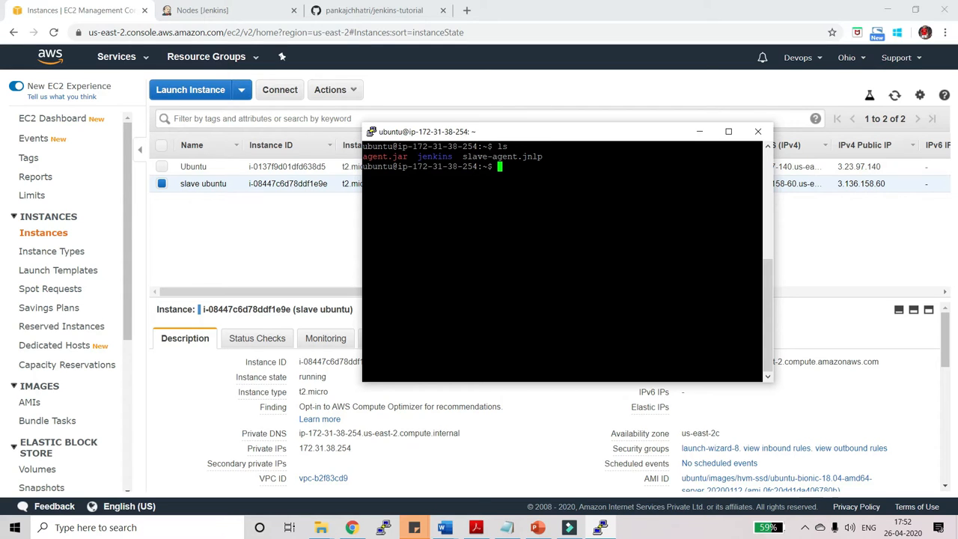
pyautogui.write('cd je')
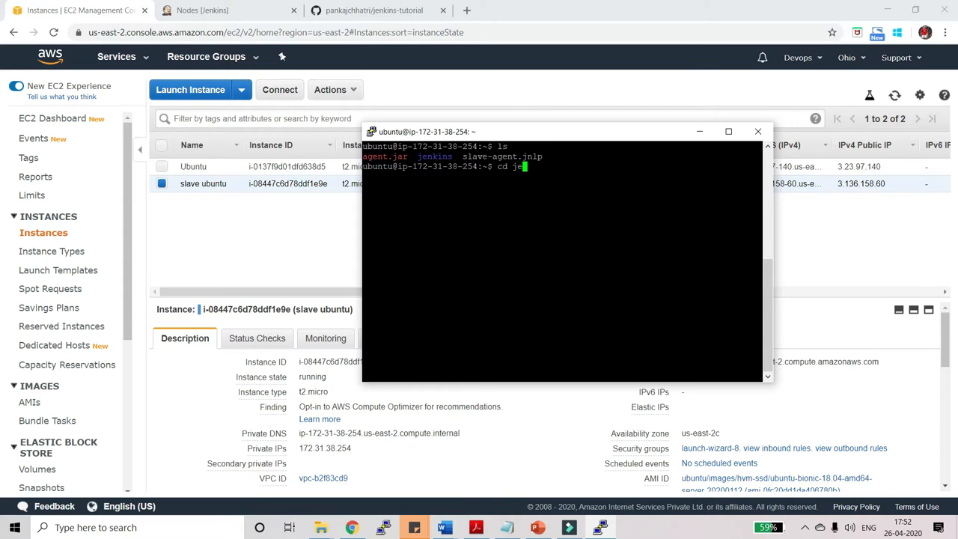
pyautogui.write('ki')
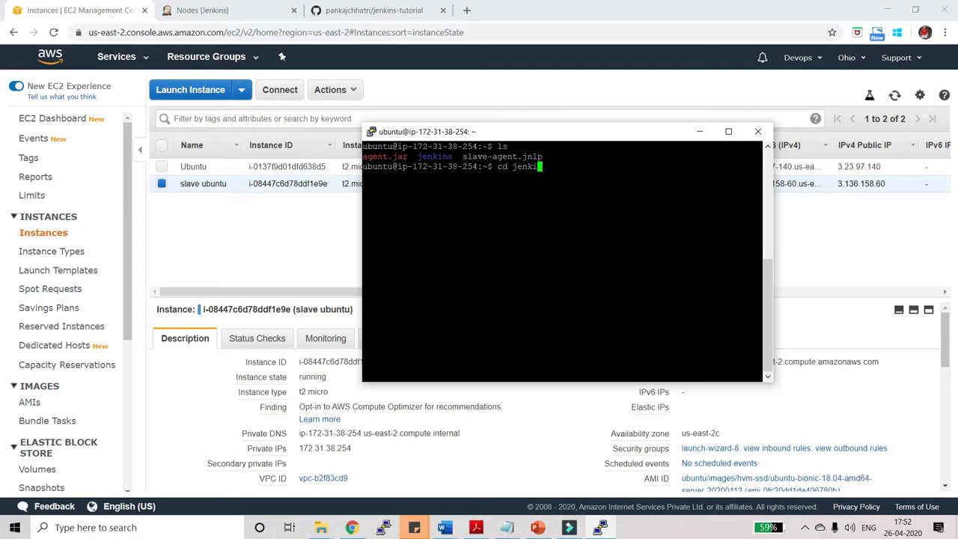
pyautogui.press('Return')
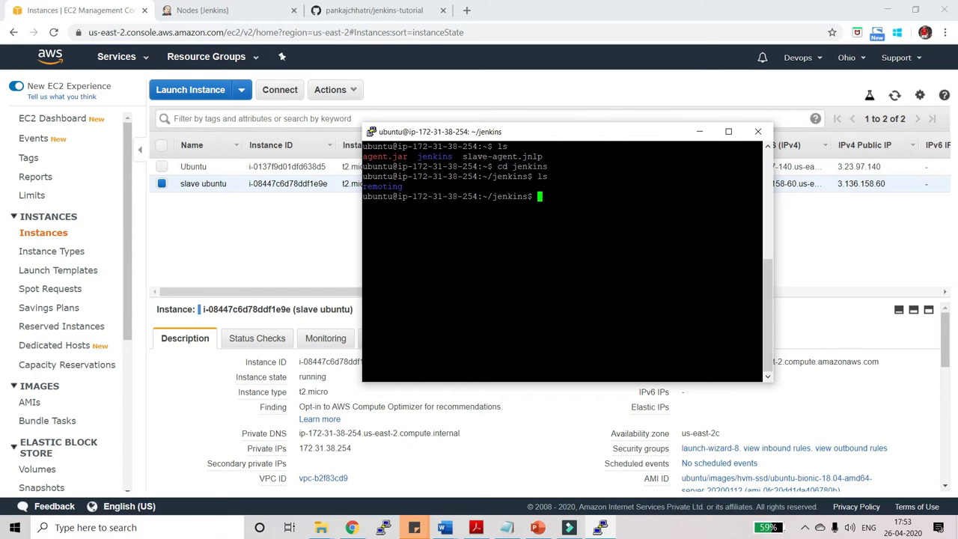
pyautogui.moveTo(265, 224)
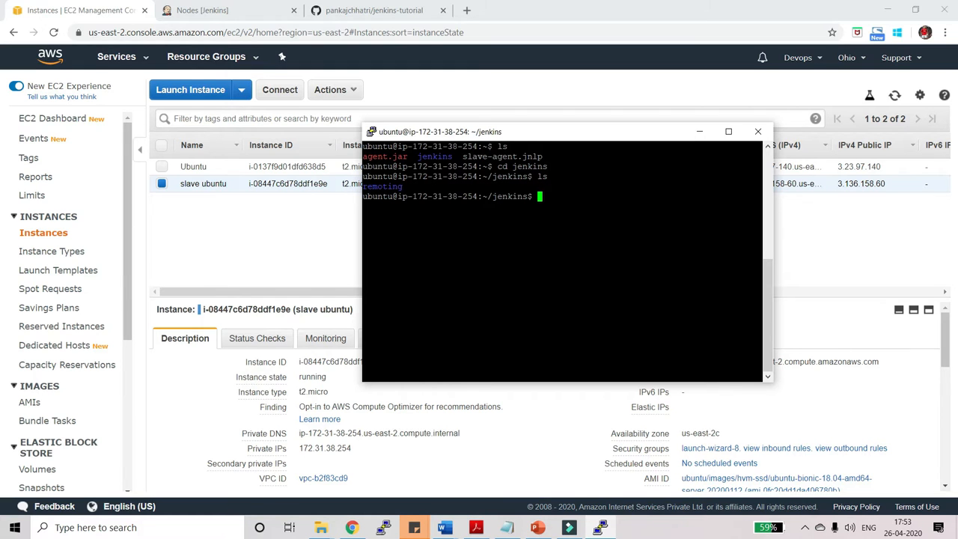
# Step: Reveal the jenkins-tutorial HTTPS clone address and view the repo's index.html
pyautogui.click(374, 9)
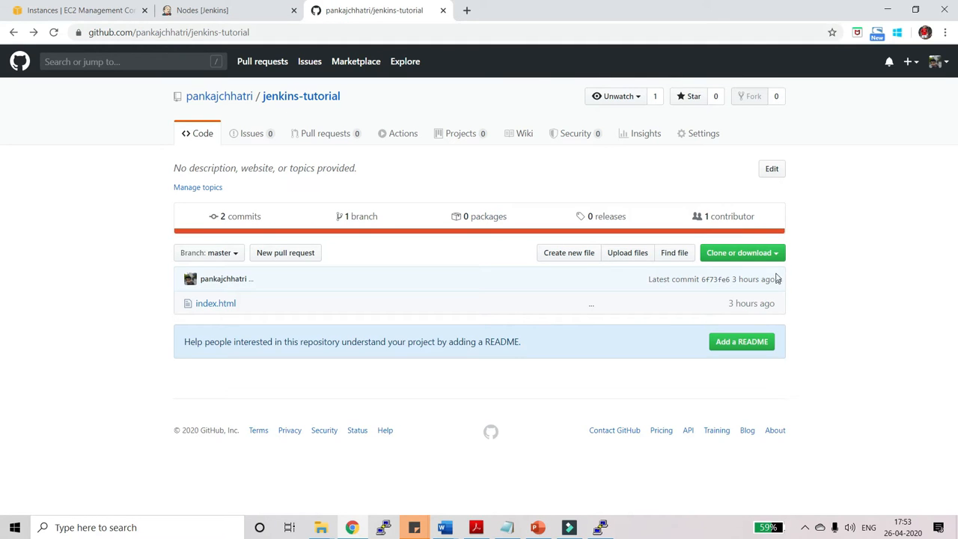
pyautogui.click(738, 252)
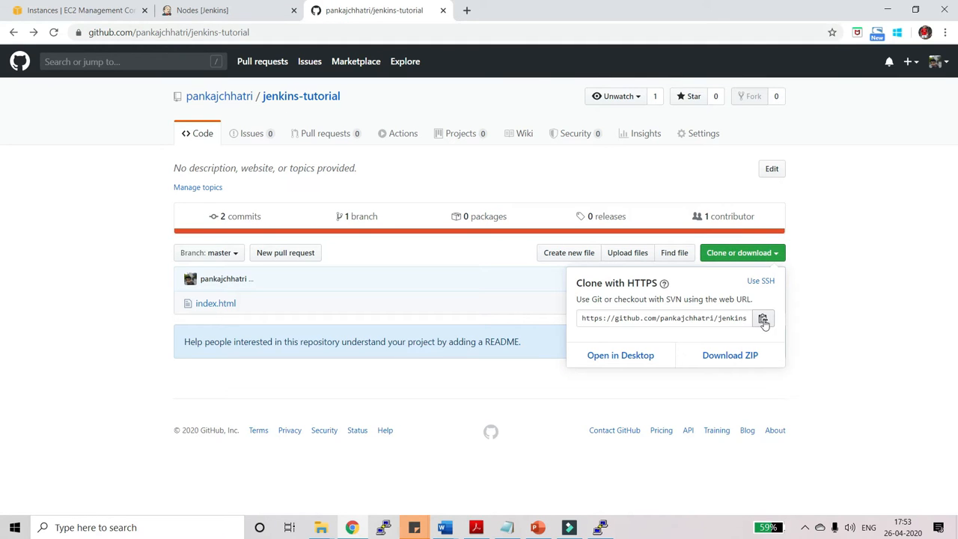
pyautogui.moveTo(387, 246)
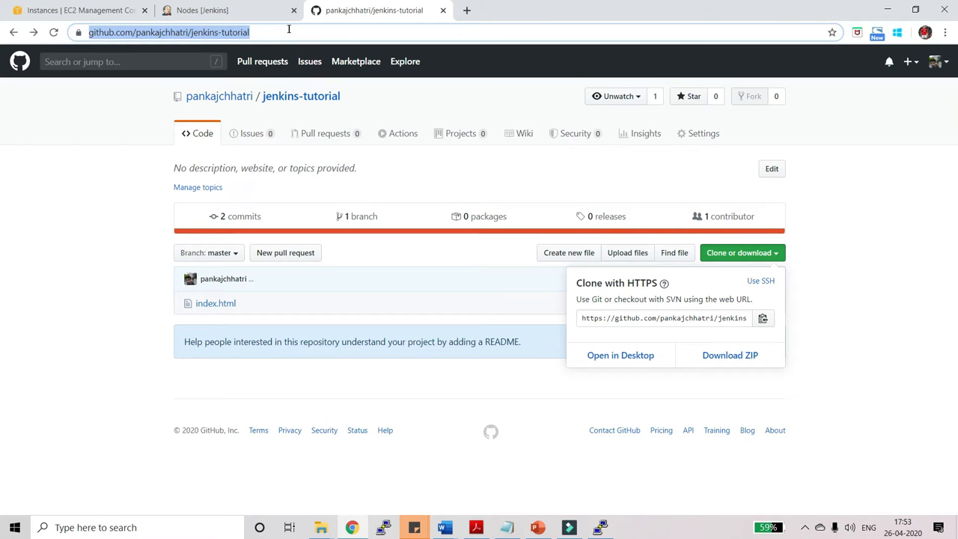
pyautogui.moveTo(276, 208)
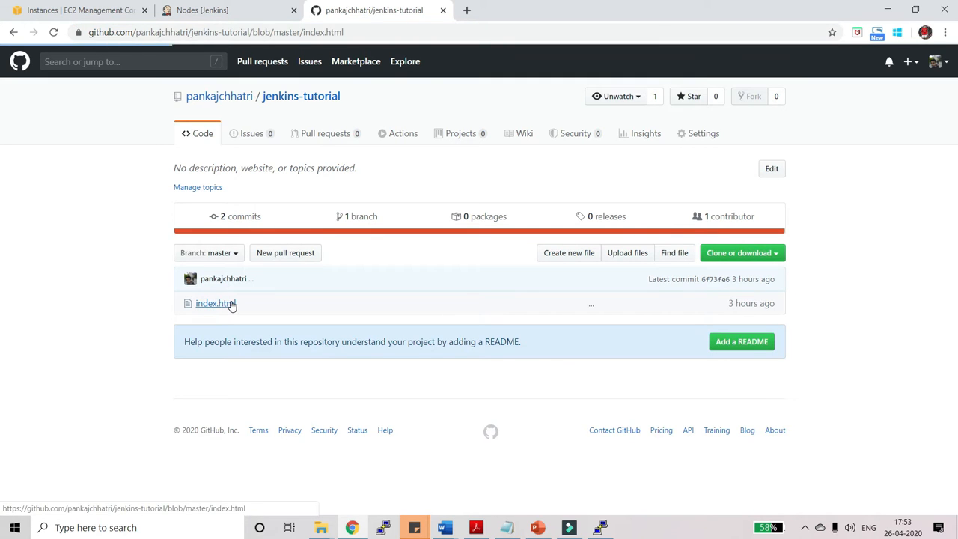
pyautogui.click(215, 303)
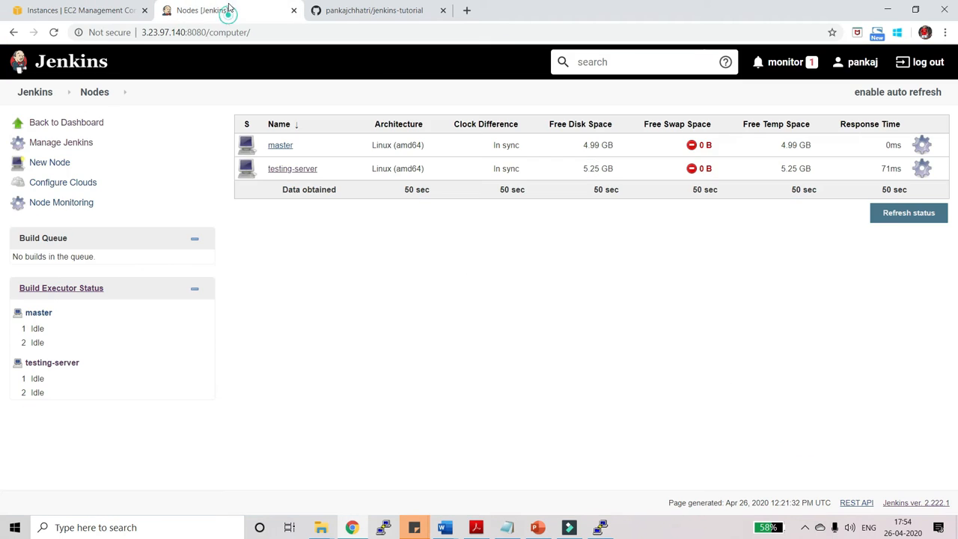
pyautogui.moveTo(35, 91)
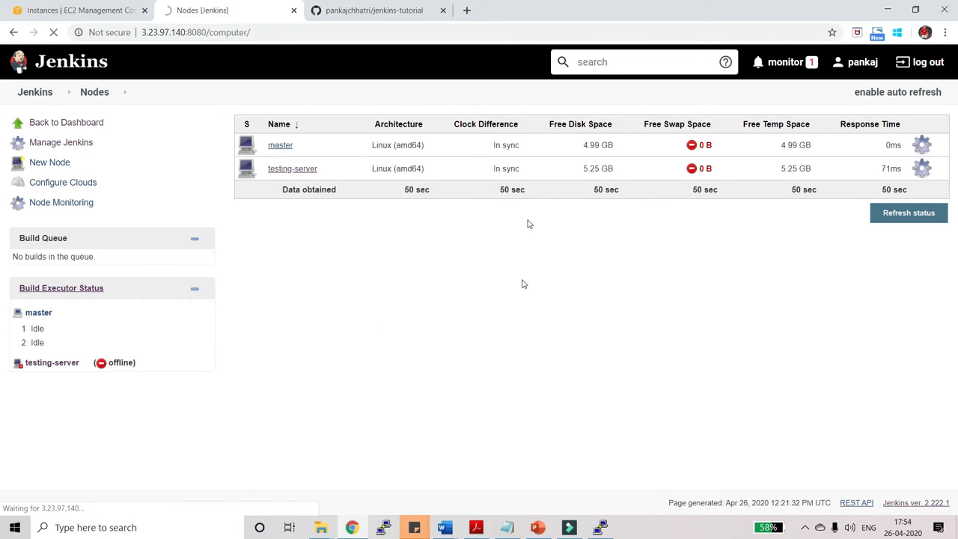
# Step: From the dashboard, name a new item Copy-Github as a Freestyle project
pyautogui.click(34, 92)
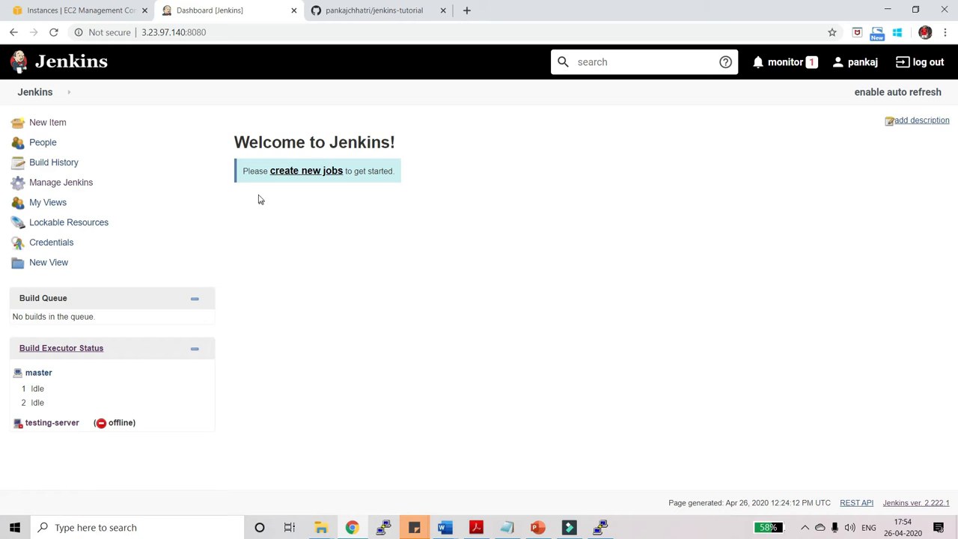
pyautogui.moveTo(48, 122)
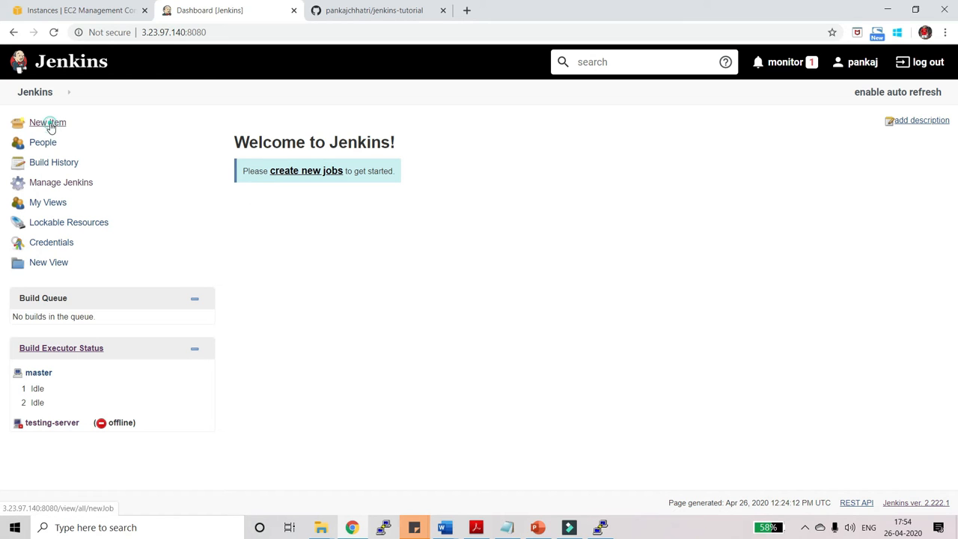
pyautogui.click(47, 122)
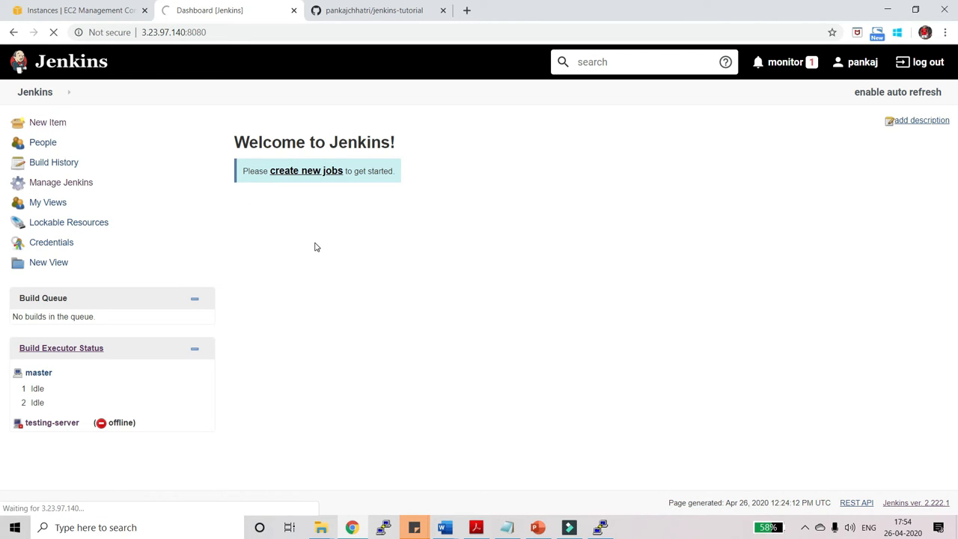
pyautogui.click(306, 171)
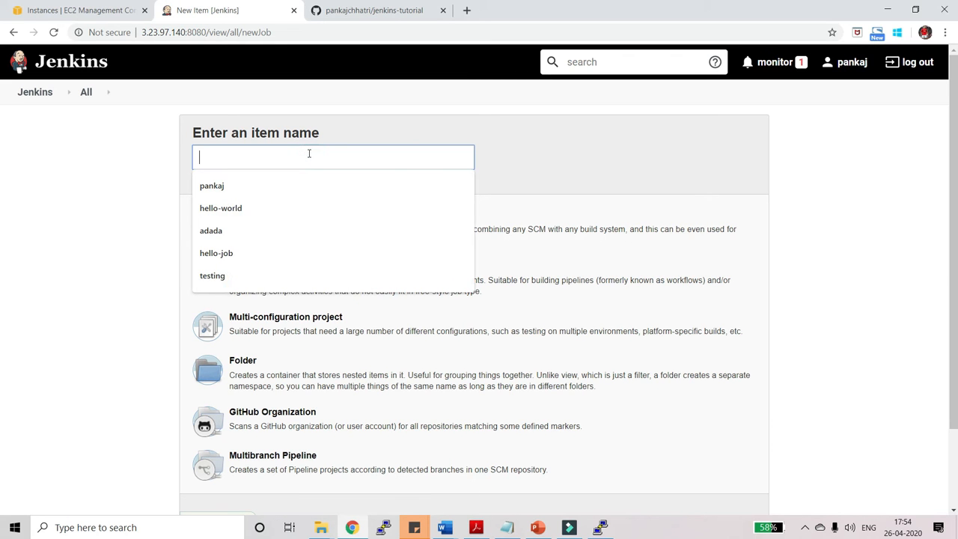
pyautogui.write('C')
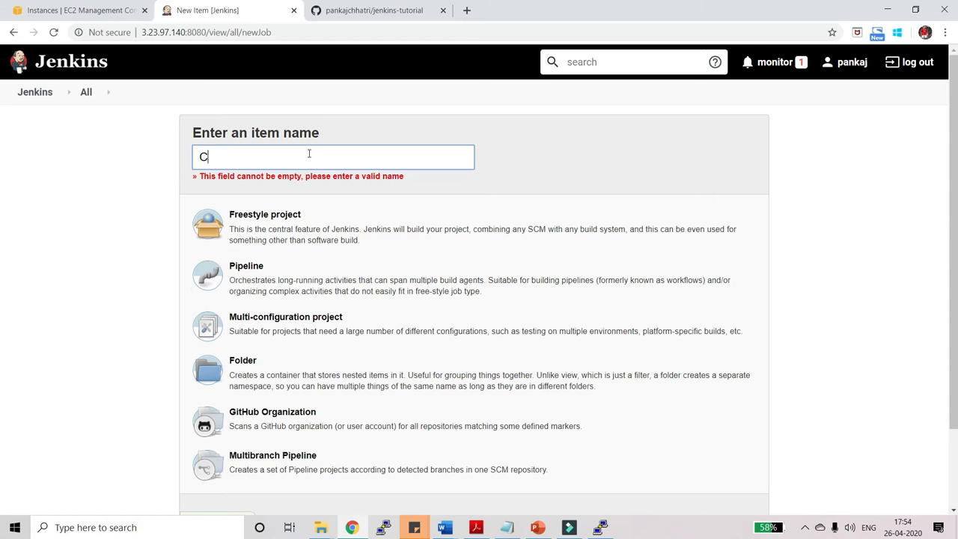
pyautogui.write('opy-Gi')
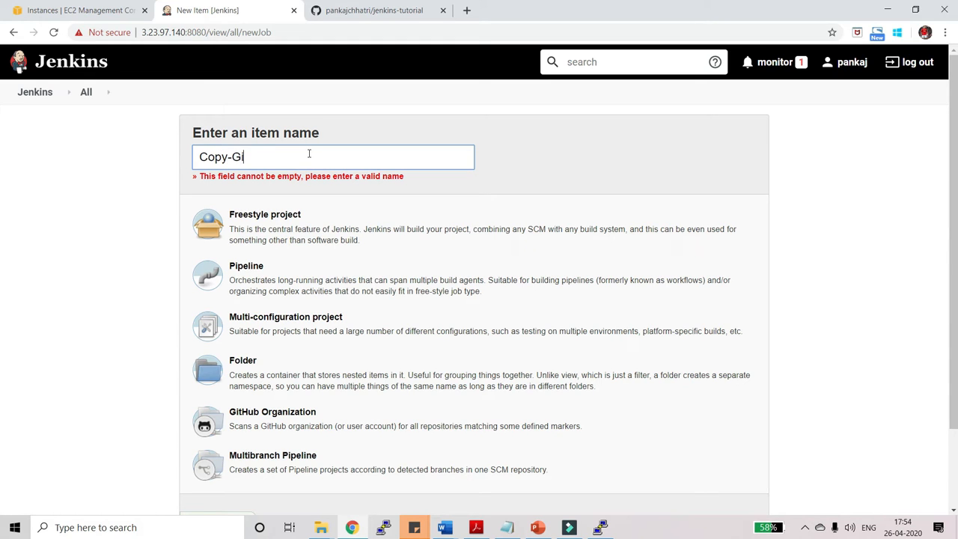
pyautogui.write('thub')
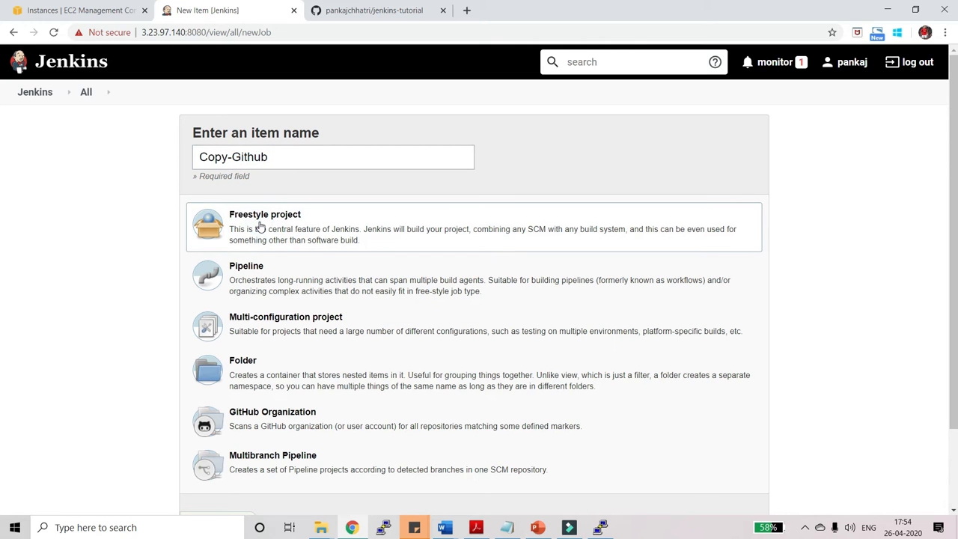
pyautogui.scroll(-3)
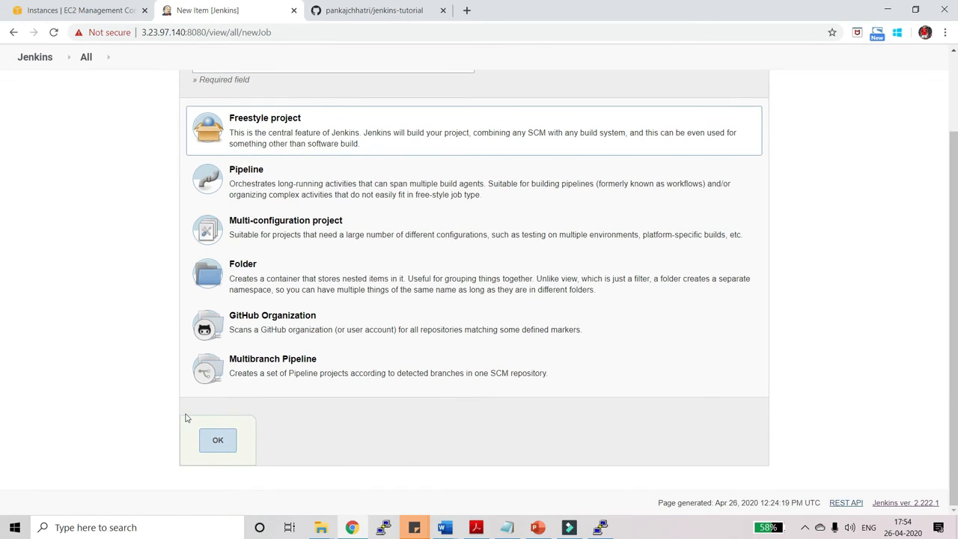
pyautogui.click(217, 439)
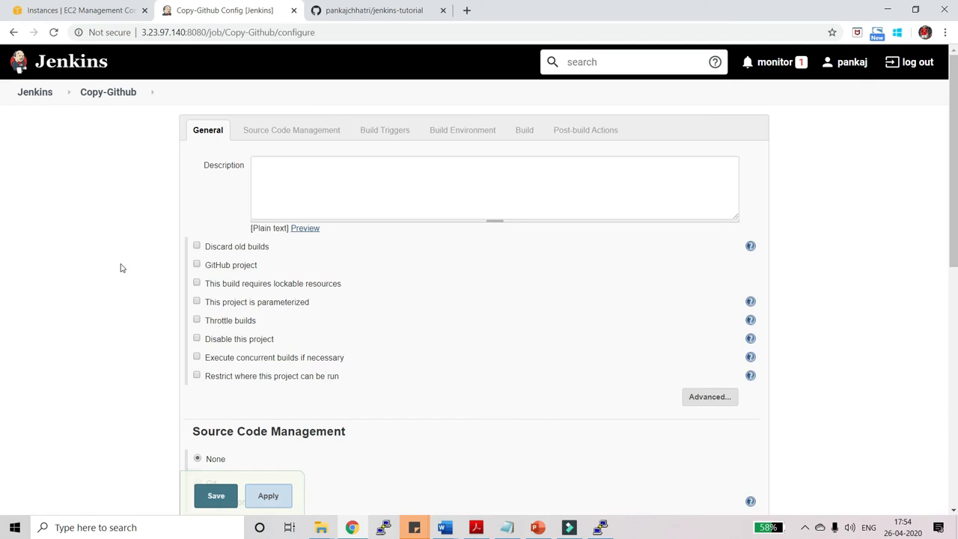
pyautogui.click(197, 264)
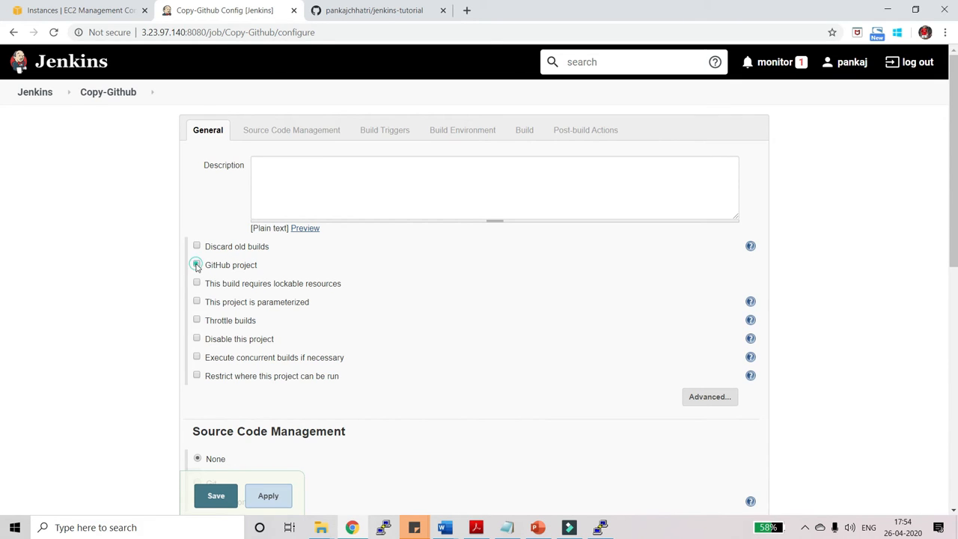
pyautogui.click(197, 264)
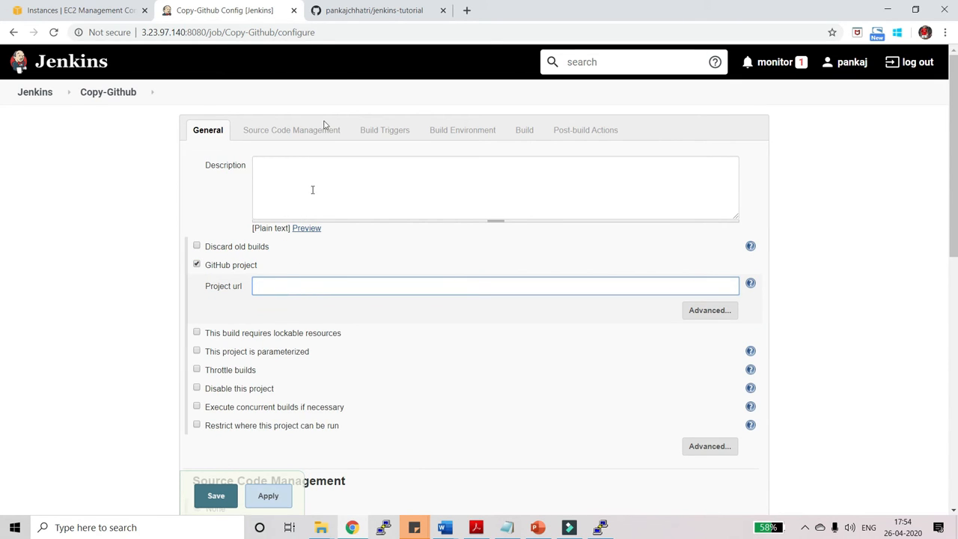
pyautogui.click(373, 10)
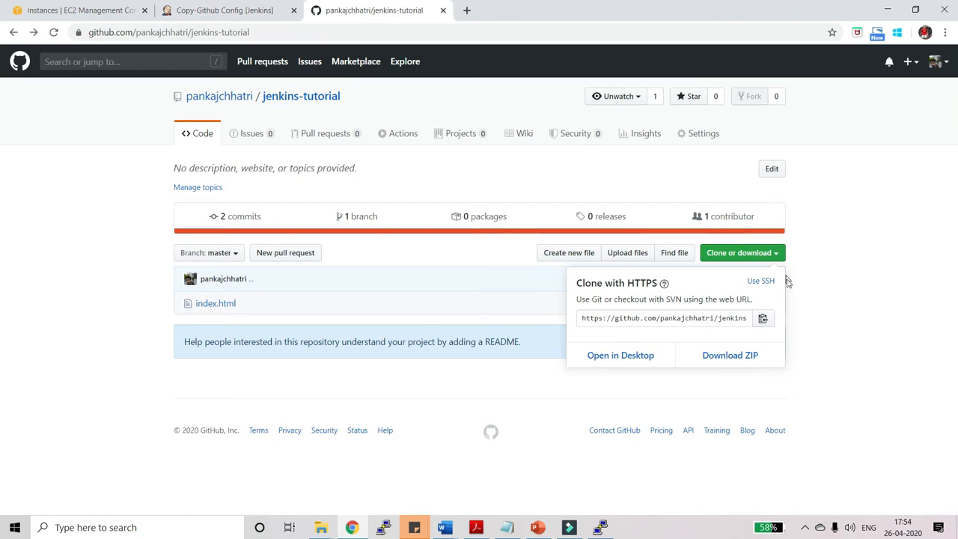
pyautogui.click(79, 11)
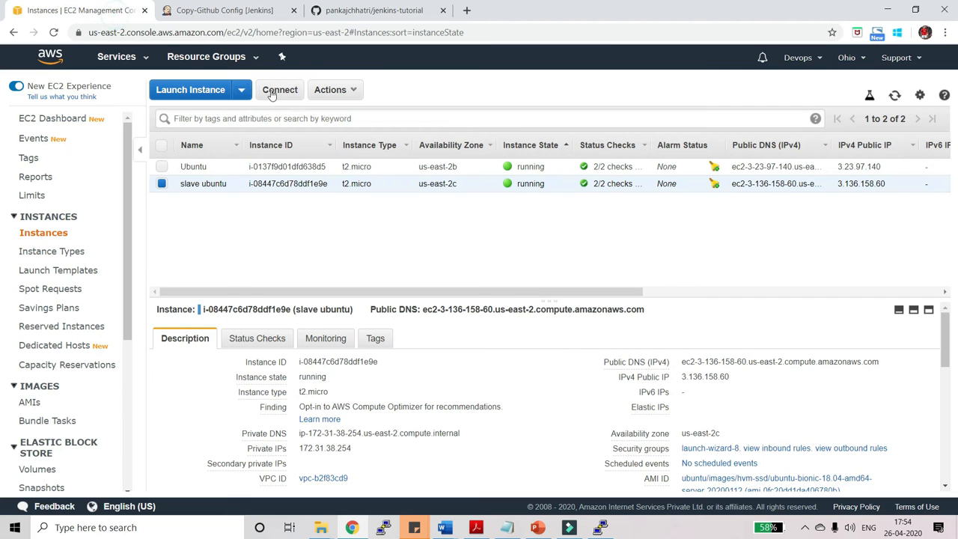
pyautogui.click(224, 9)
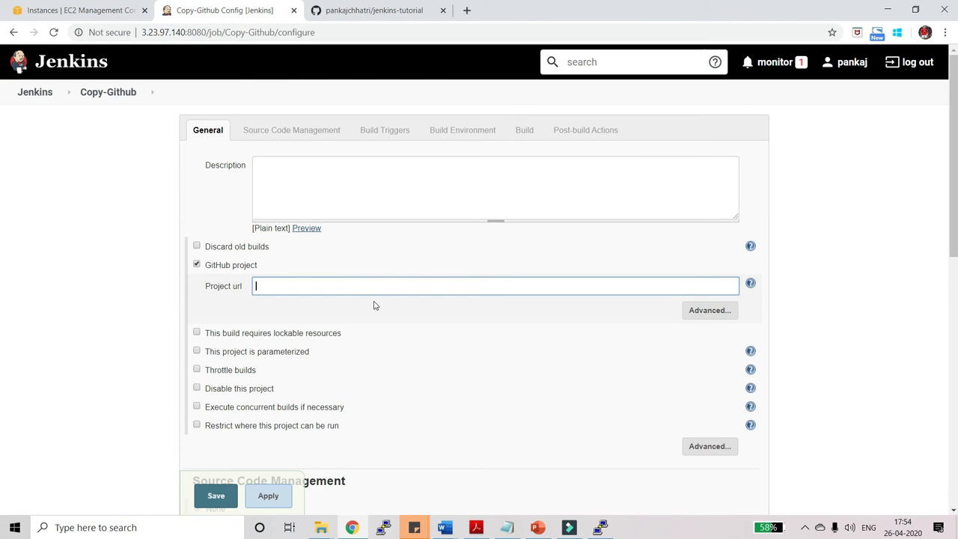
pyautogui.write('https://github.com/pankajchhatri/jenkins-tutorial.git')
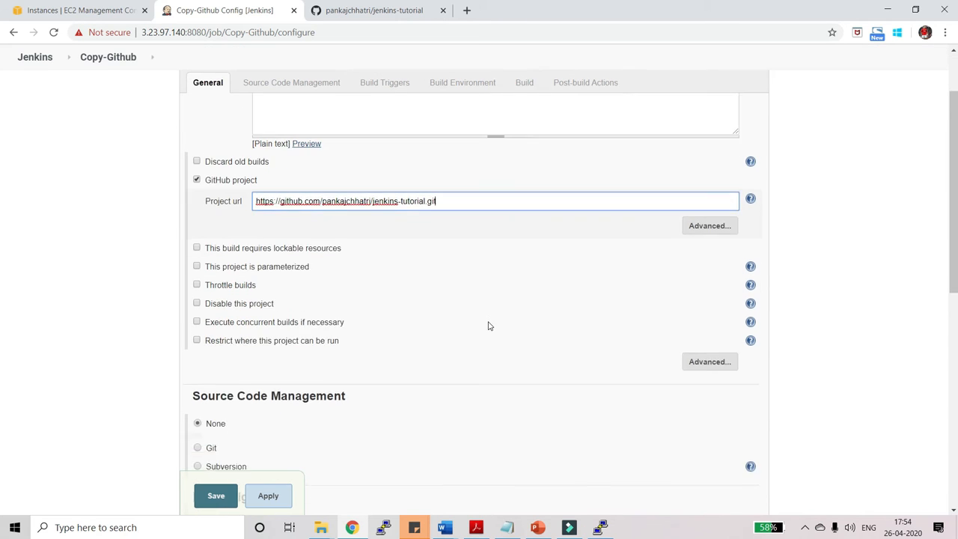
pyautogui.scroll(-3)
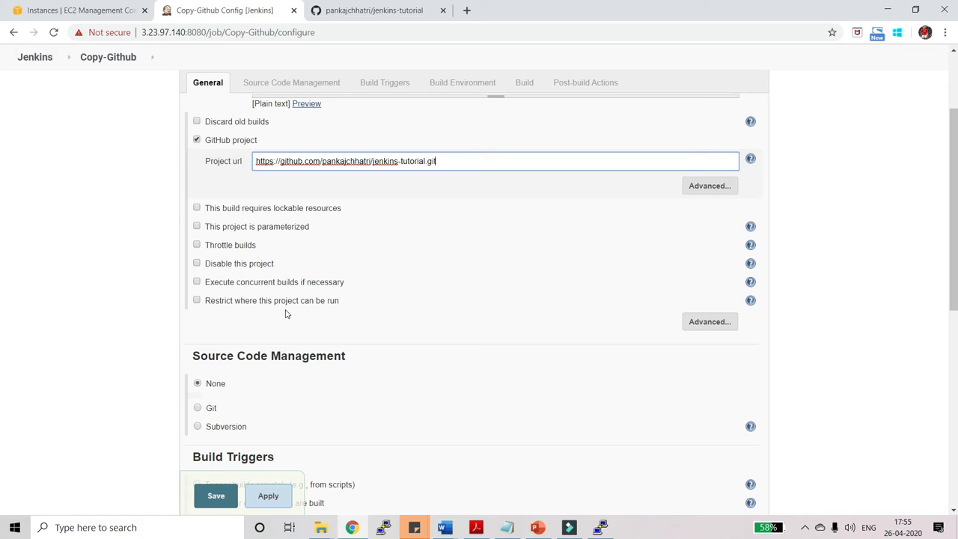
pyautogui.moveTo(203, 301)
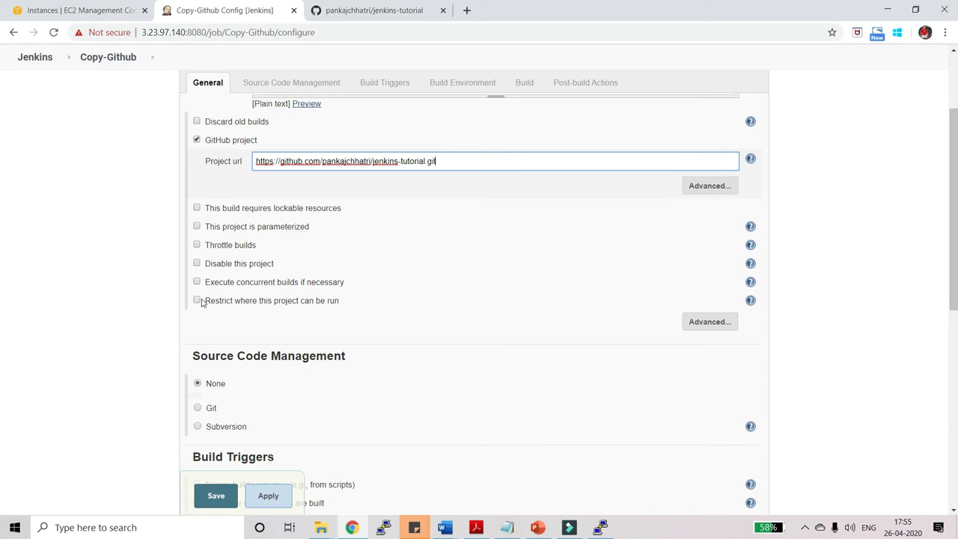
# Step: Enable 'Restrict where this project can be run' with label expression testing-server
pyautogui.click(196, 300)
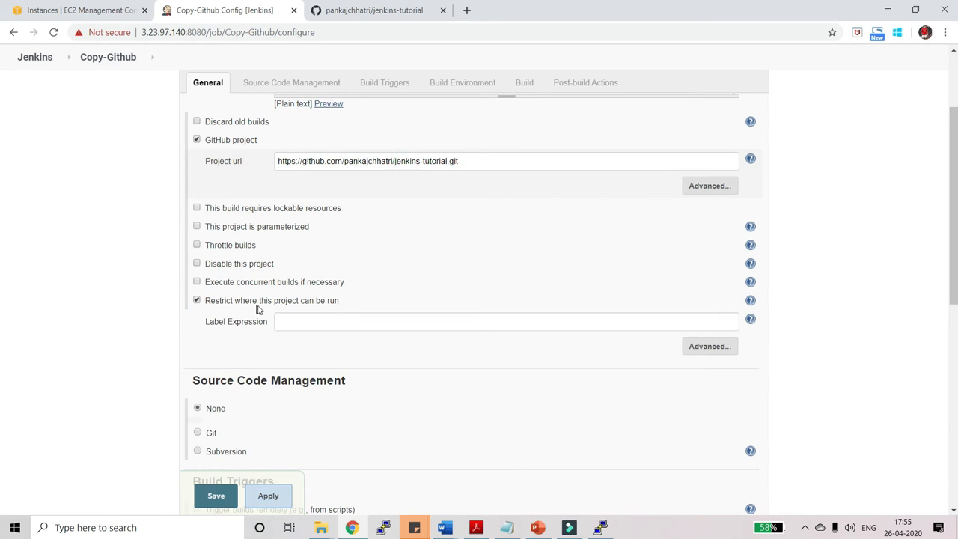
pyautogui.click(507, 321)
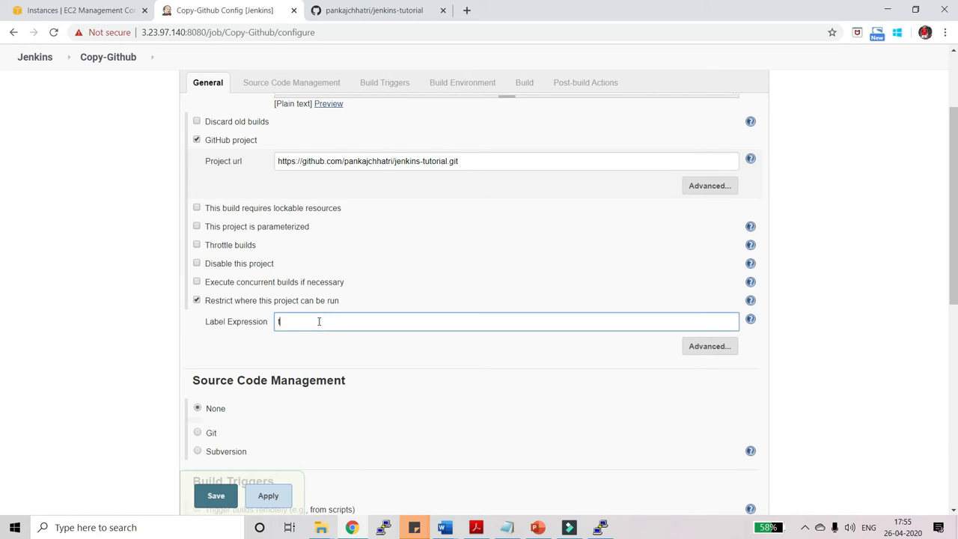
pyautogui.write('testing')
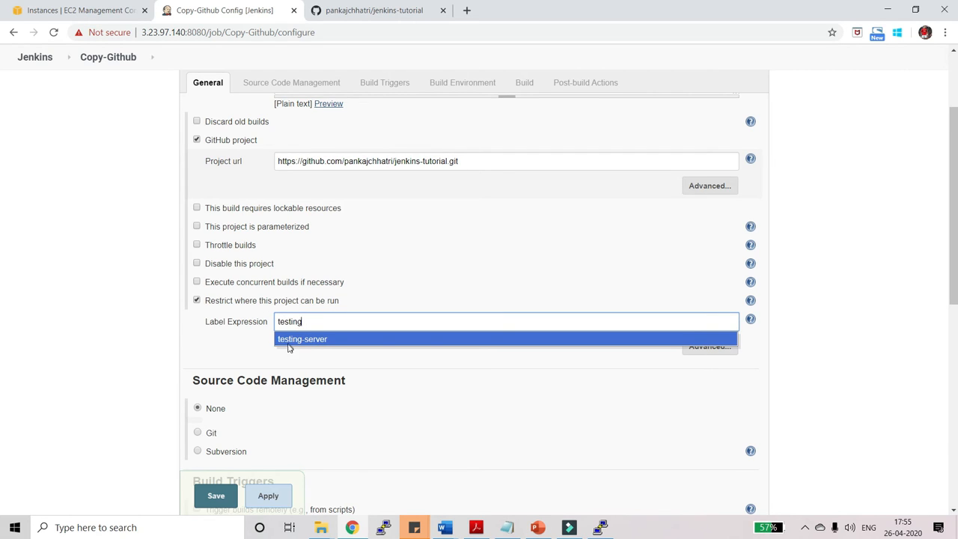
pyautogui.click(303, 338)
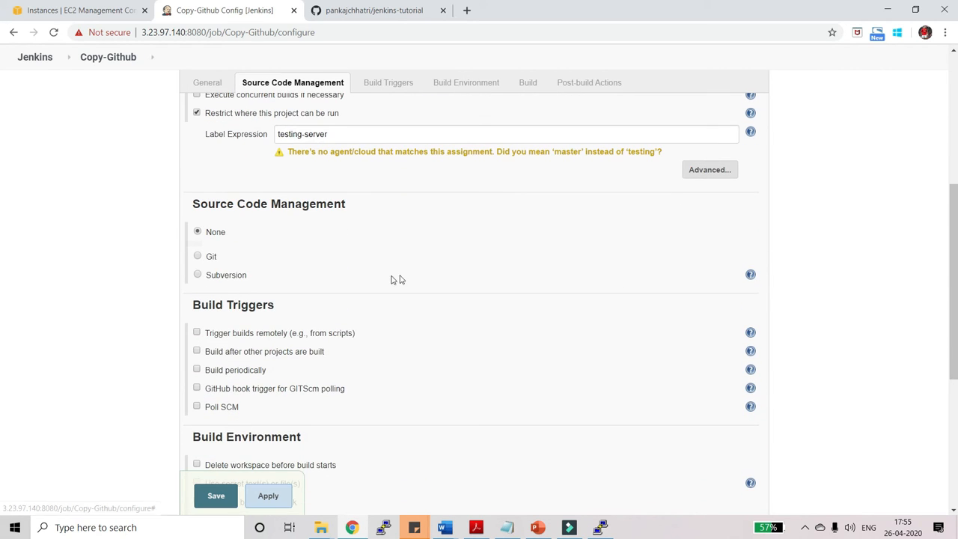
pyautogui.click(198, 250)
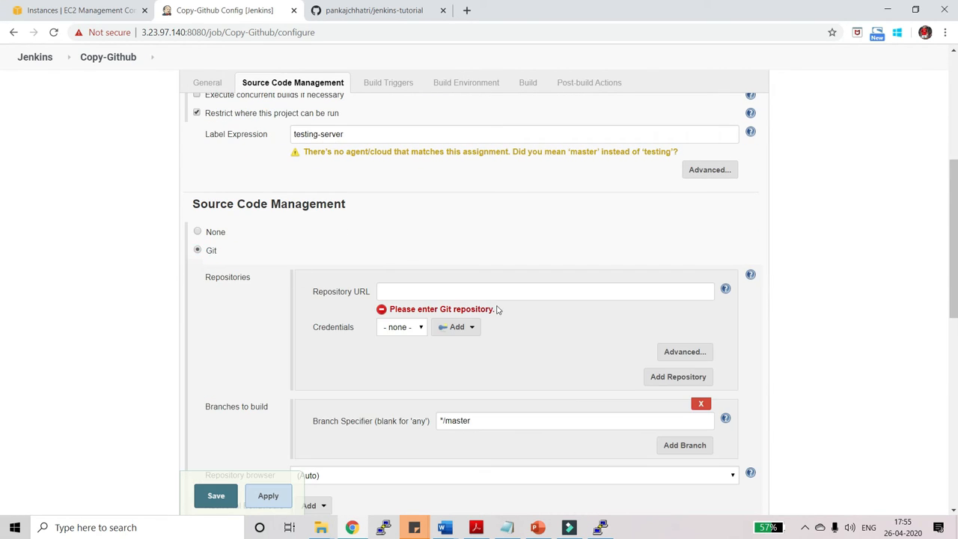
pyautogui.click(524, 291)
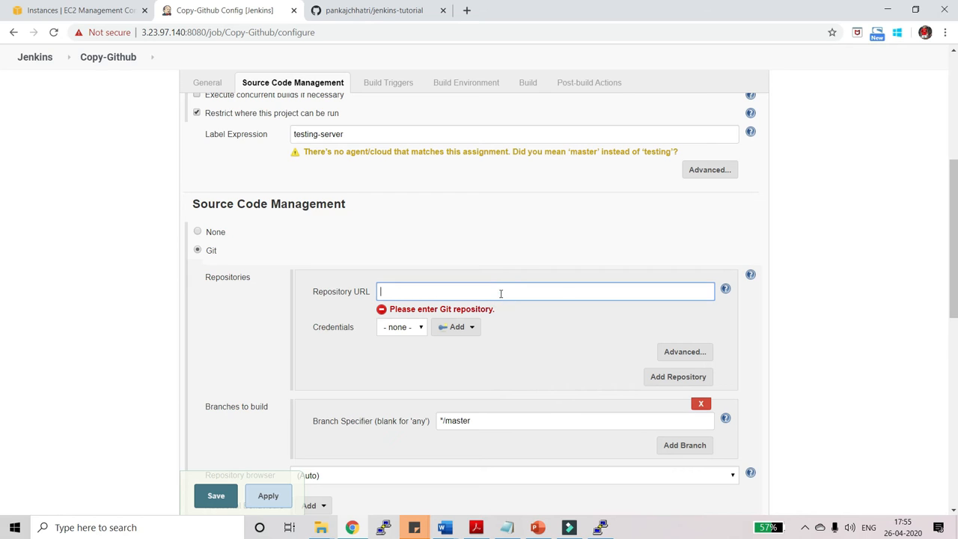
pyautogui.write('https://github.com/pankajchhatri/jenkins-tutorial.git')
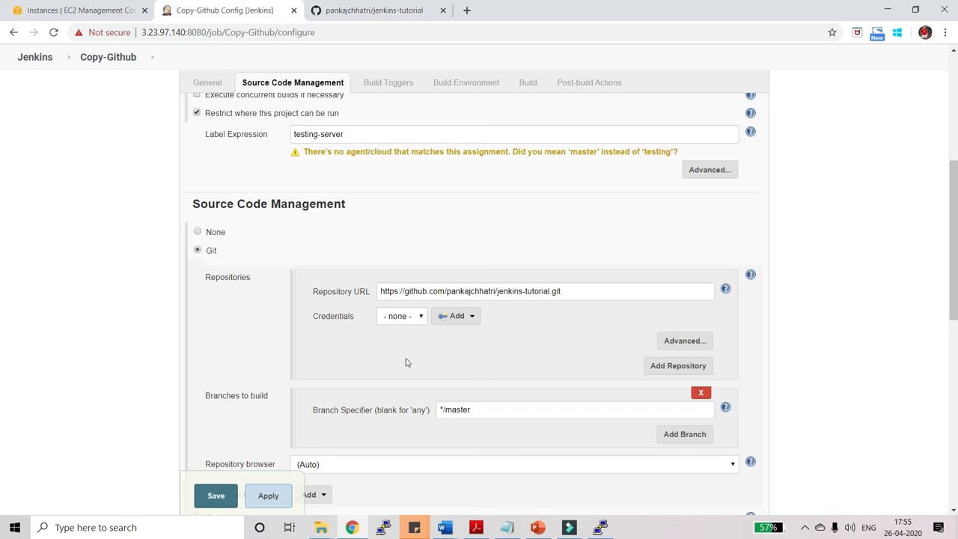
pyautogui.moveTo(465, 367)
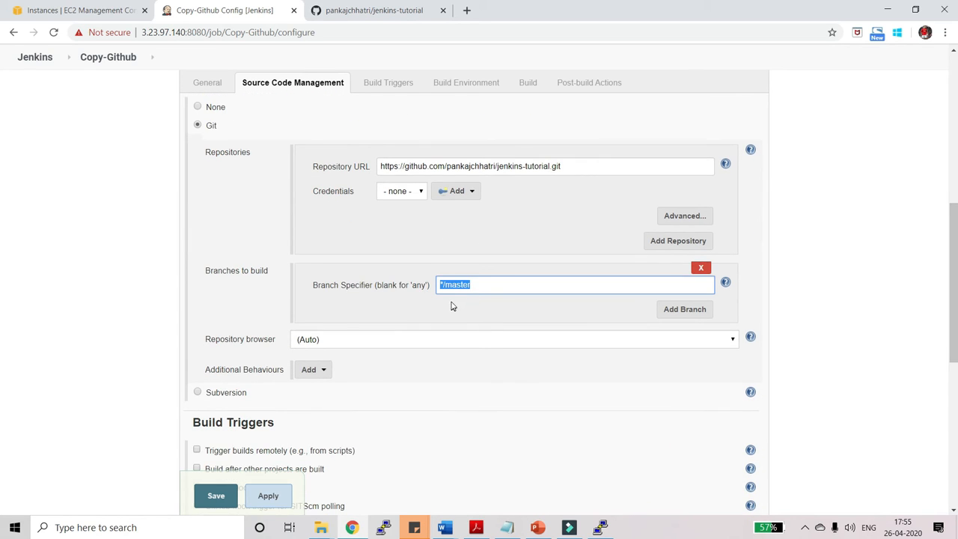
pyautogui.moveTo(458, 301)
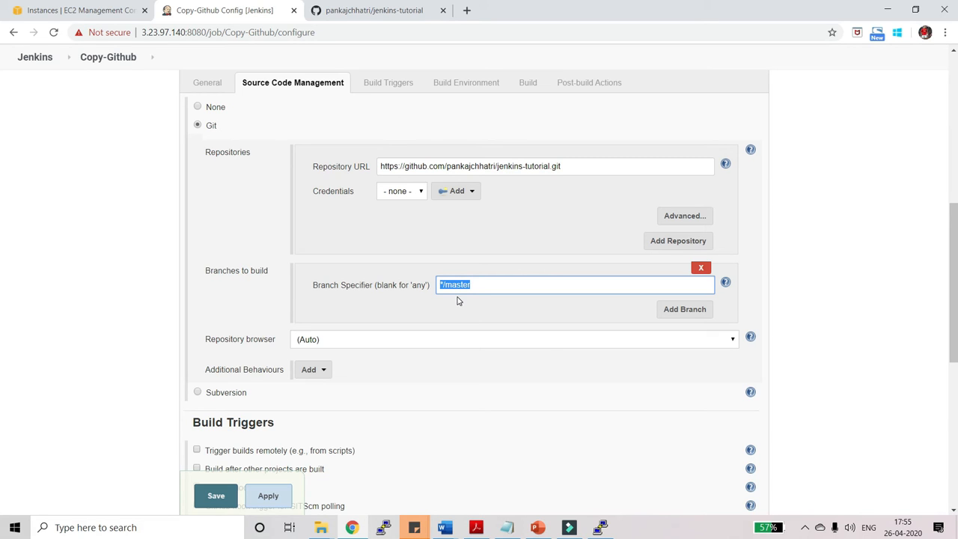
pyautogui.moveTo(452, 321)
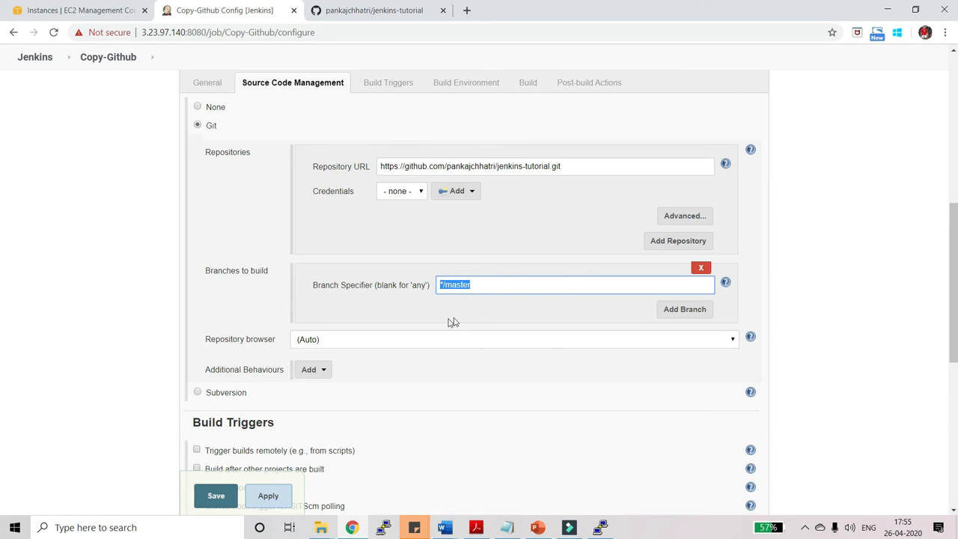
pyautogui.moveTo(817, 306)
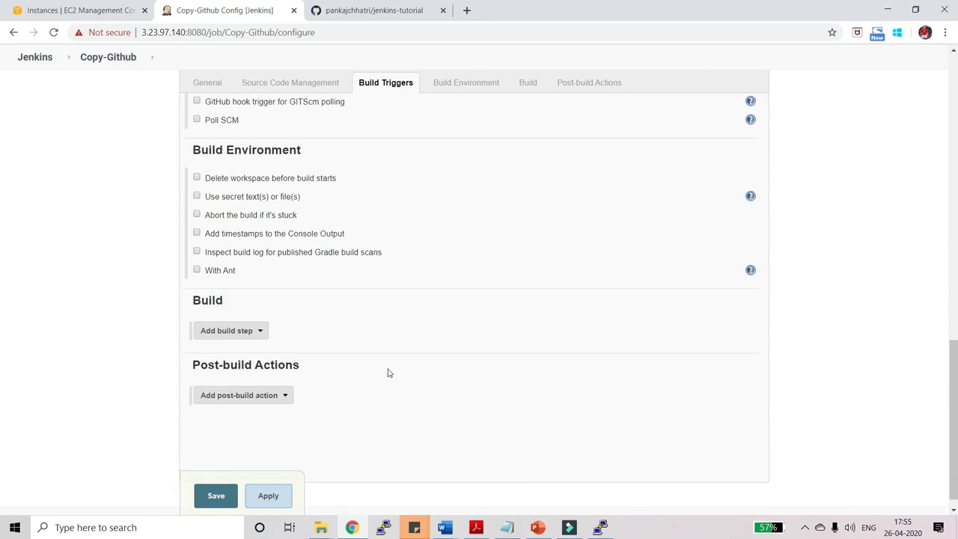
# Step: Save the Copy-Github configuration and start its first build with Build Now
pyautogui.click(215, 437)
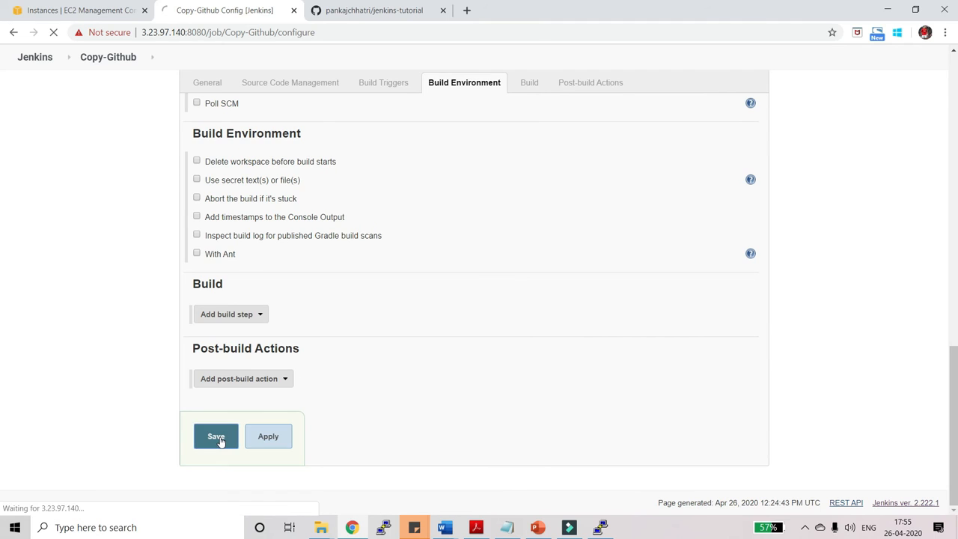
pyautogui.click(215, 435)
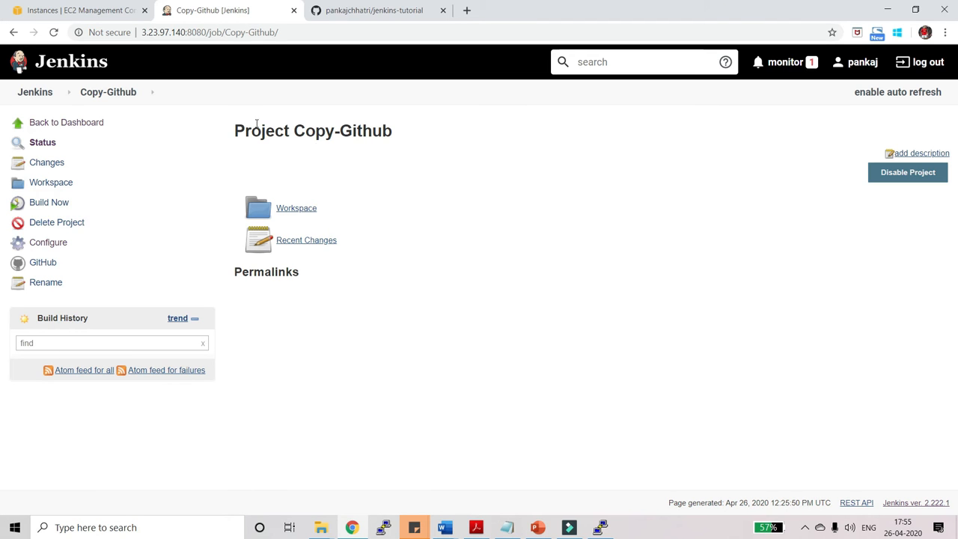
pyautogui.moveTo(430, 277)
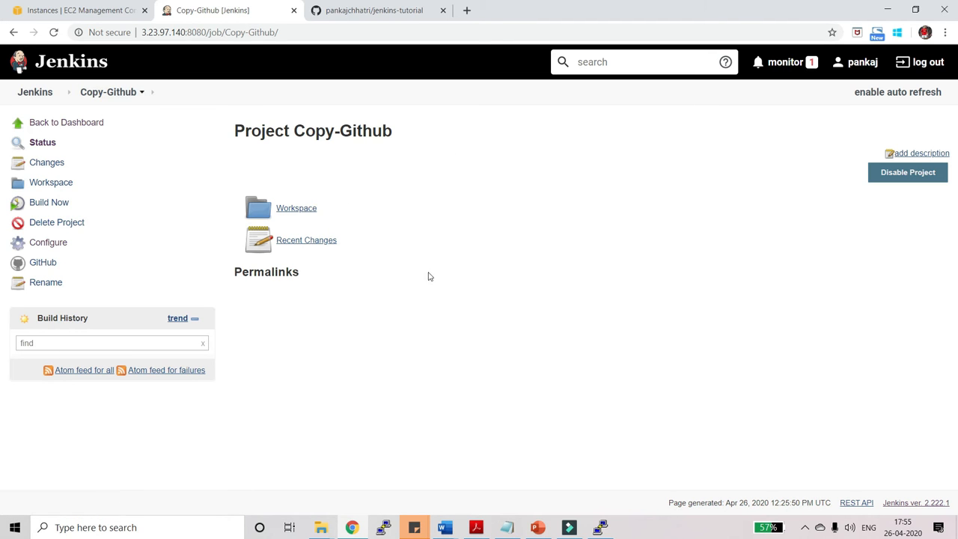
pyautogui.moveTo(464, 283)
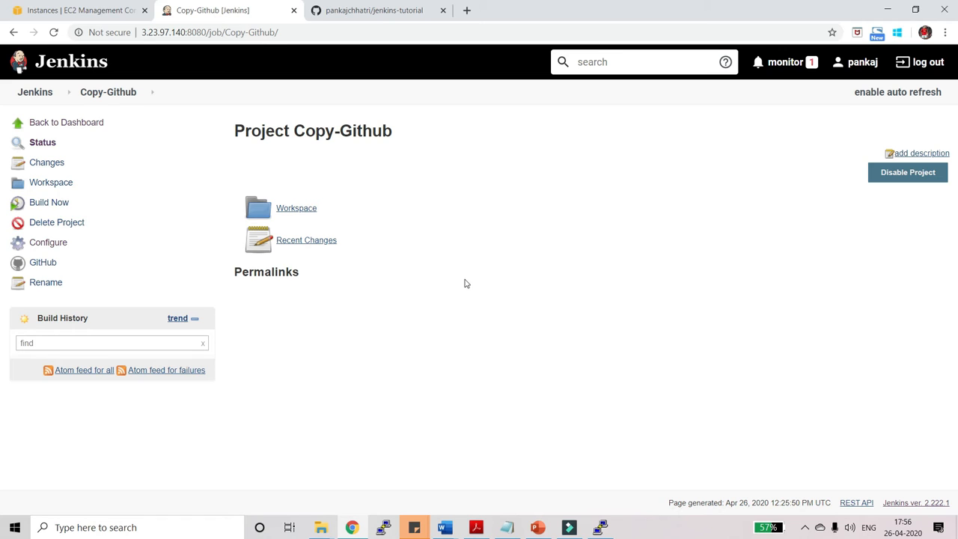
pyautogui.moveTo(440, 281)
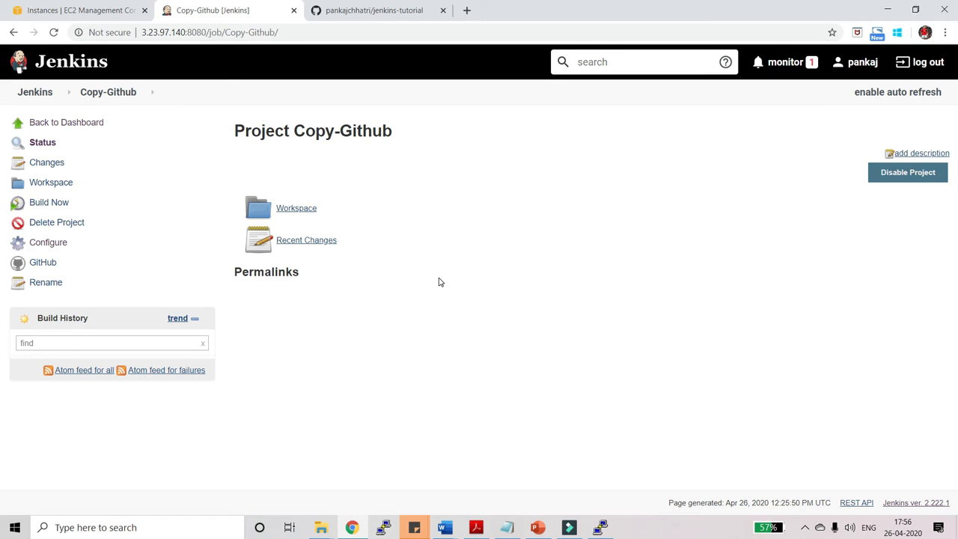
pyautogui.moveTo(406, 289)
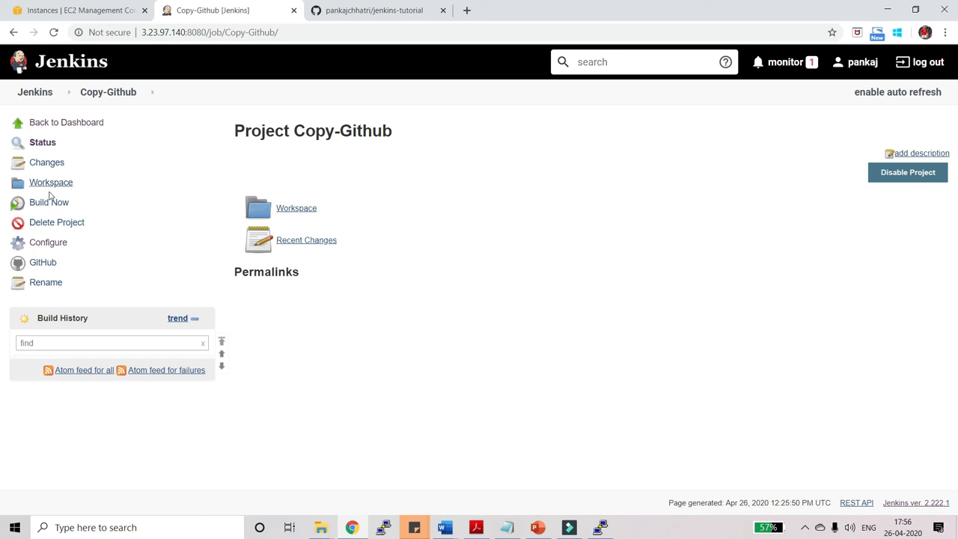
pyautogui.click(49, 202)
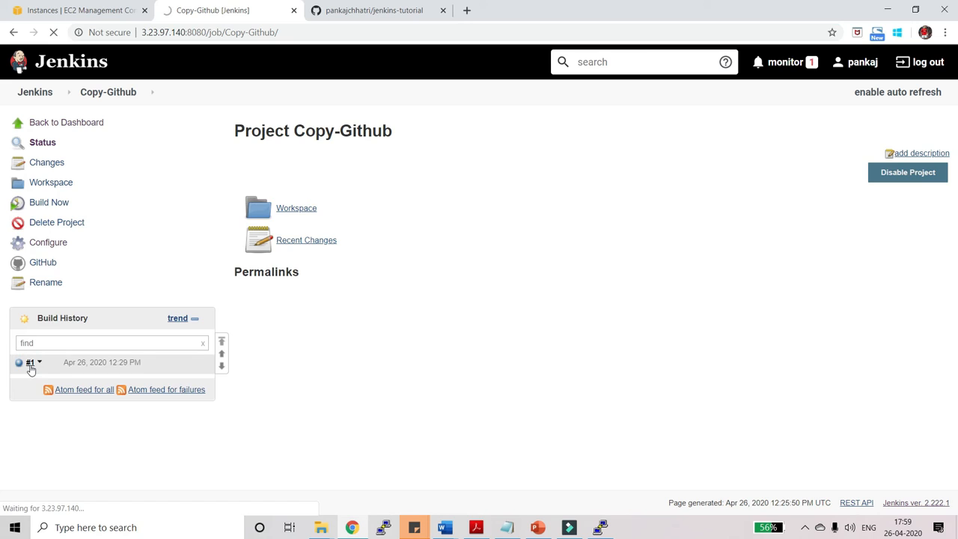
# Step: Open build #1's console output and select the Copy-Github workspace folder name
pyautogui.click(30, 363)
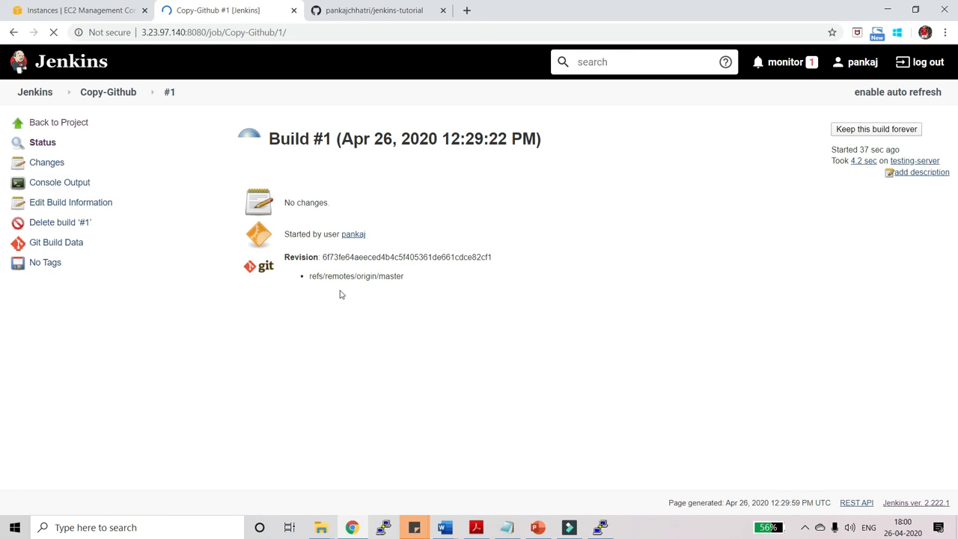
pyautogui.click(59, 182)
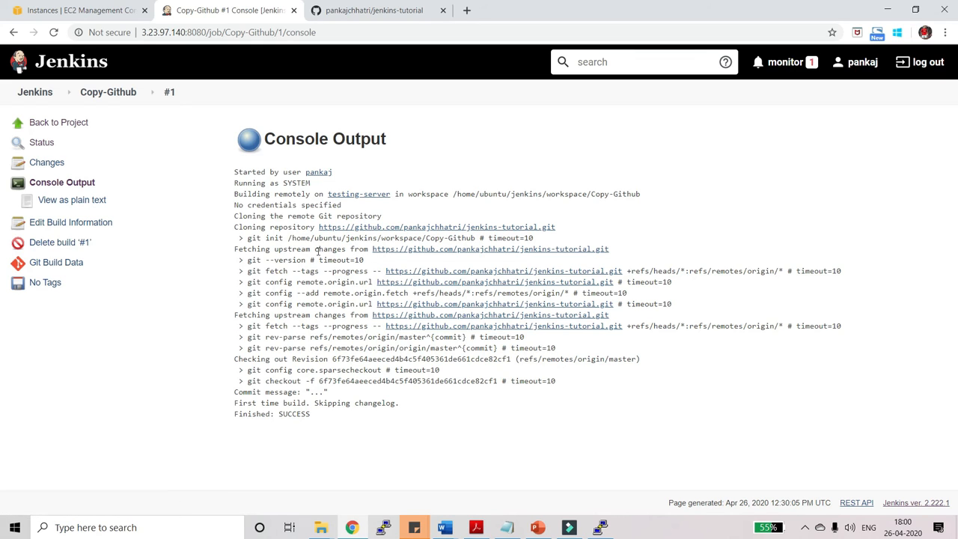
pyautogui.moveTo(390, 204)
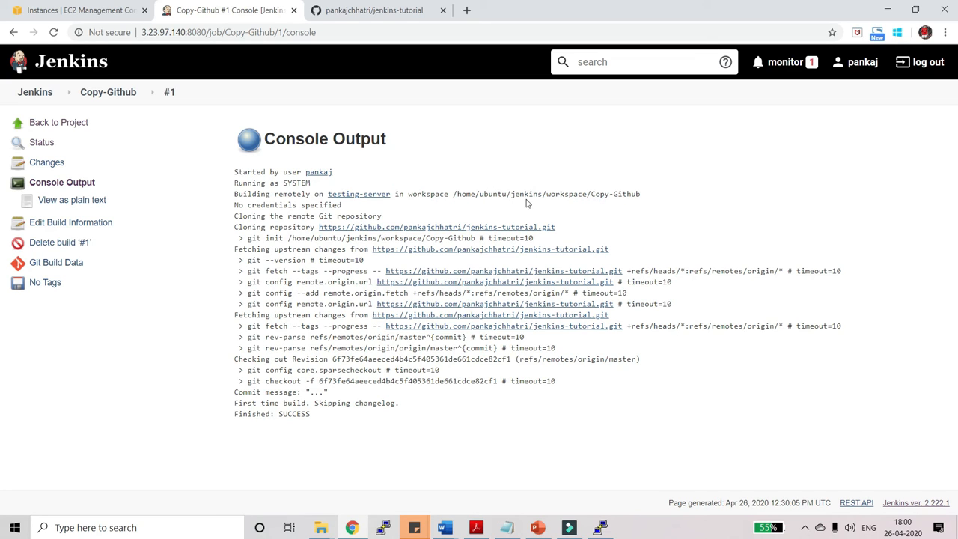
pyautogui.doubleClick(566, 194)
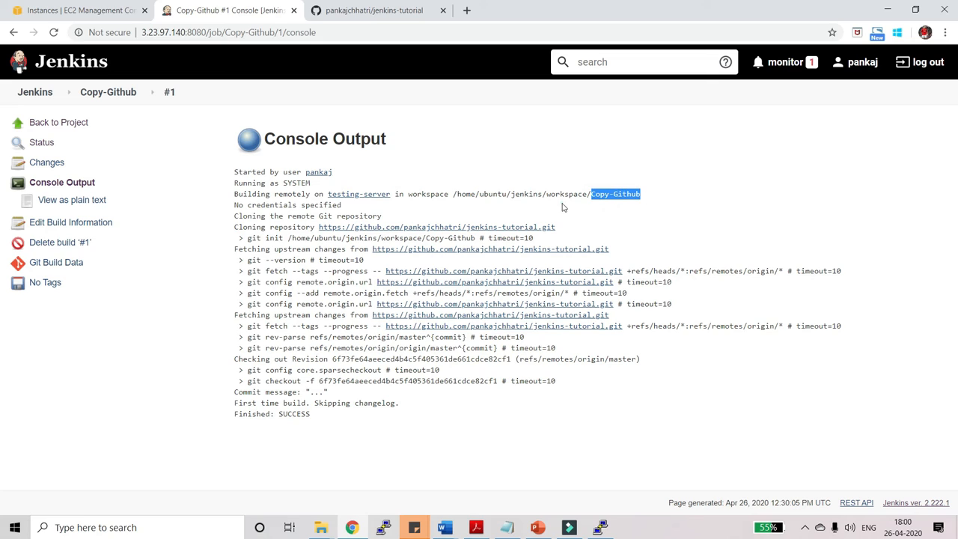
pyautogui.moveTo(636, 205)
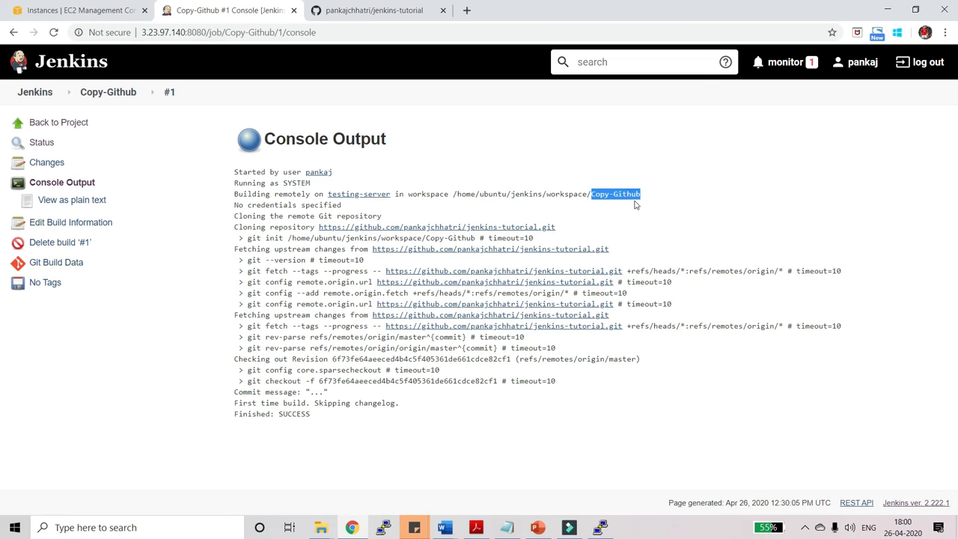
pyautogui.moveTo(571, 211)
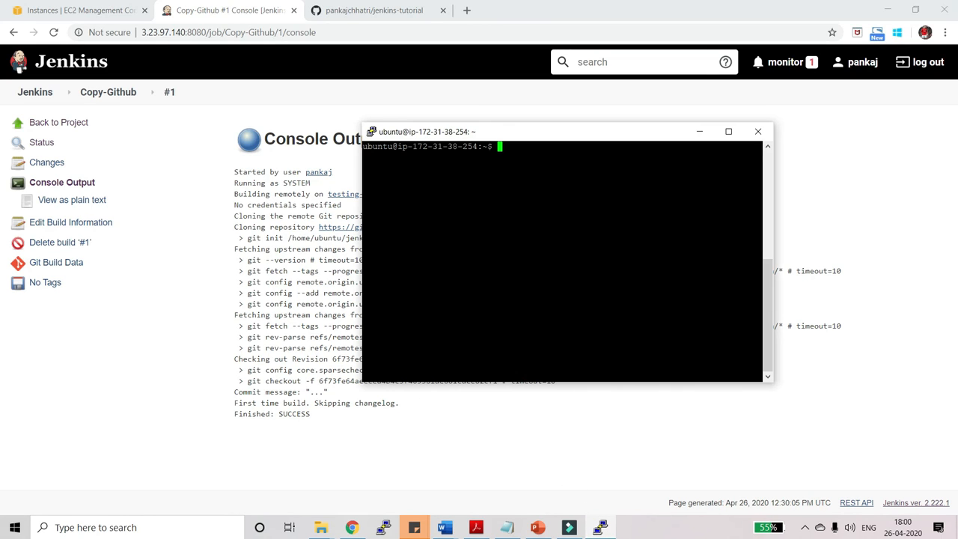
# Step: On the agent, list the home folder and move into jenkins/workspace
pyautogui.write('ls')
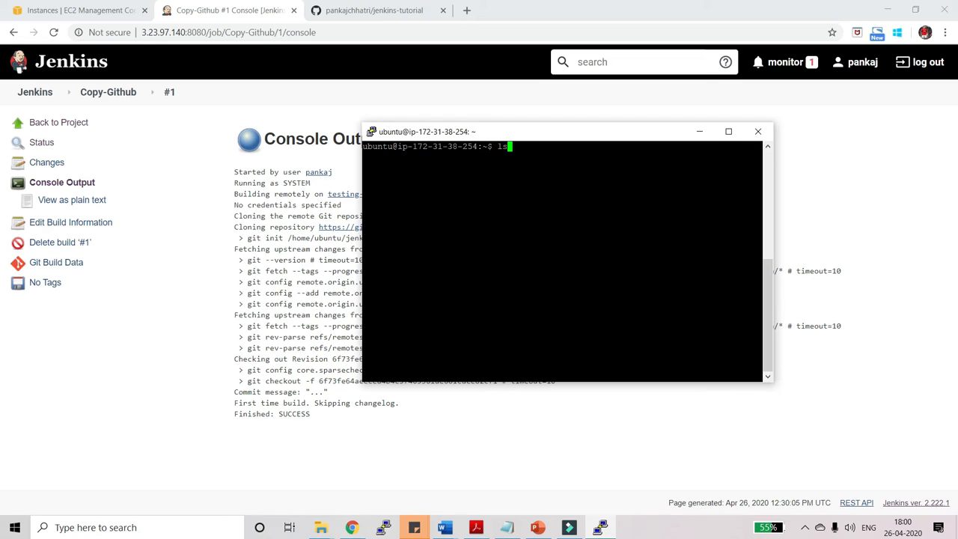
pyautogui.press('Return')
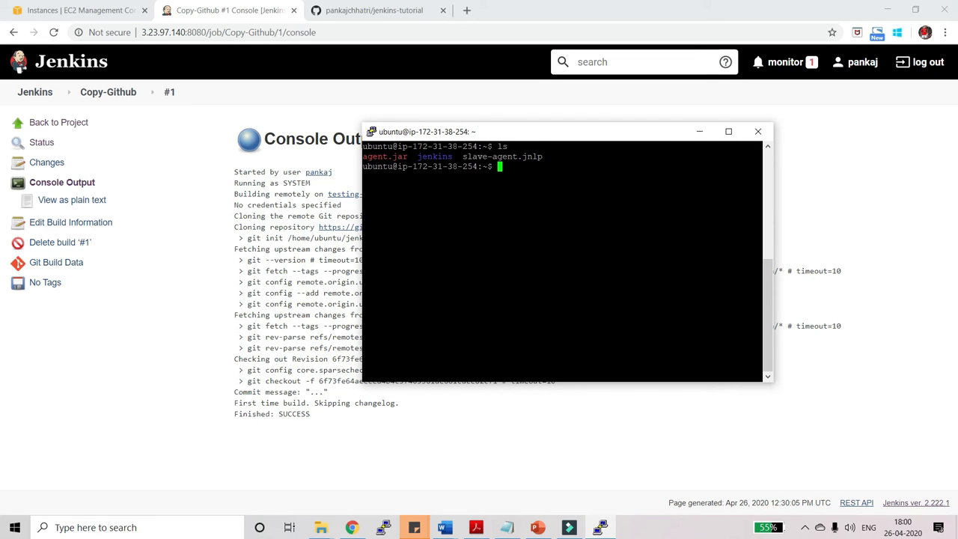
pyautogui.write('cd jenkins')
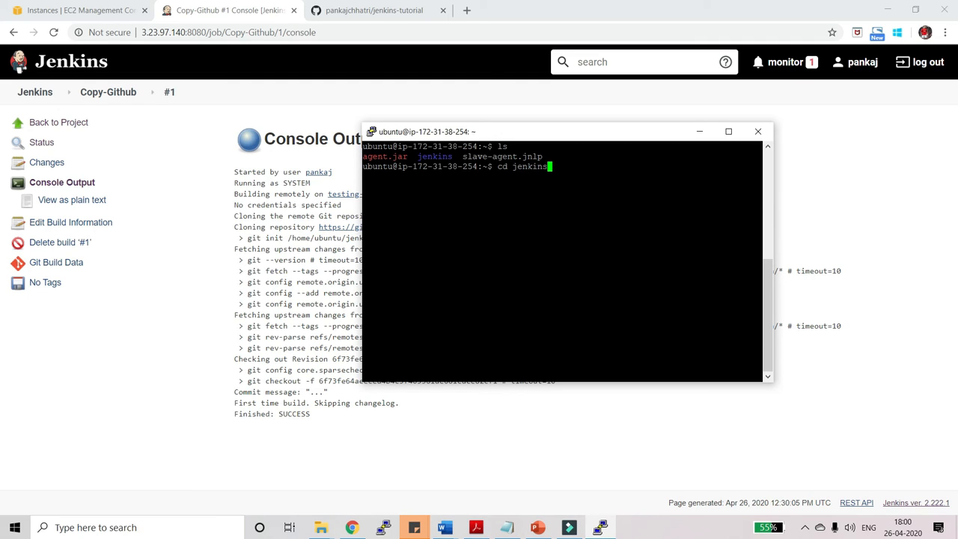
pyautogui.press('Return')
pyautogui.write('ls')
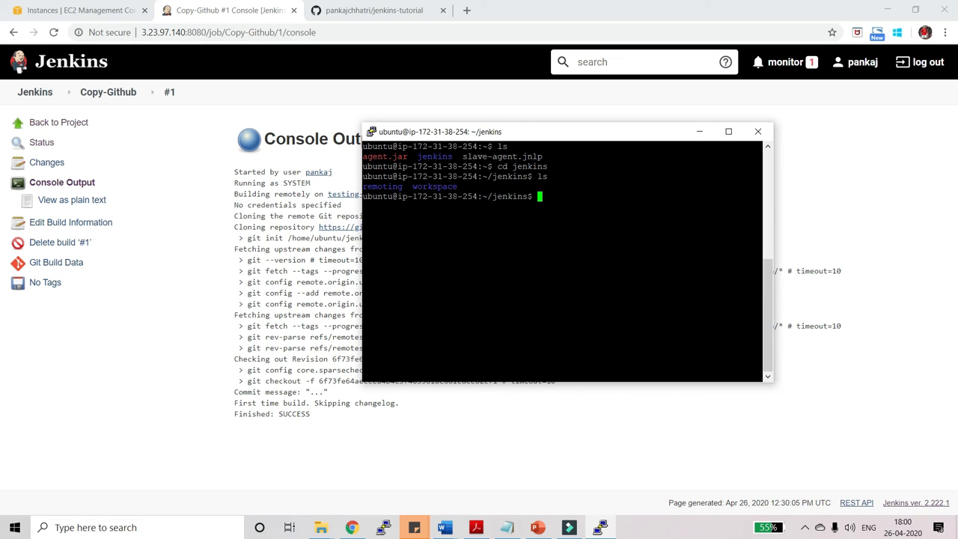
pyautogui.write('cd workspace')
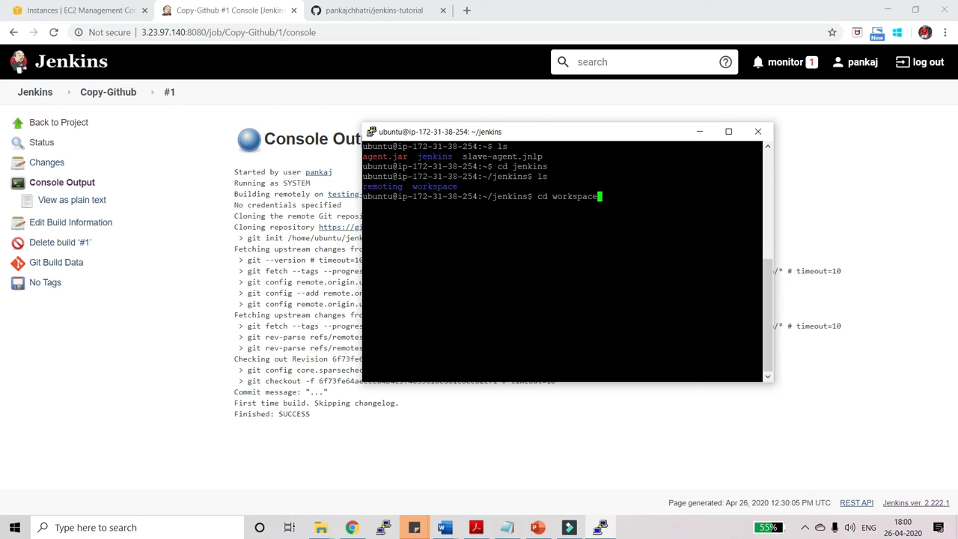
pyautogui.press('Return')
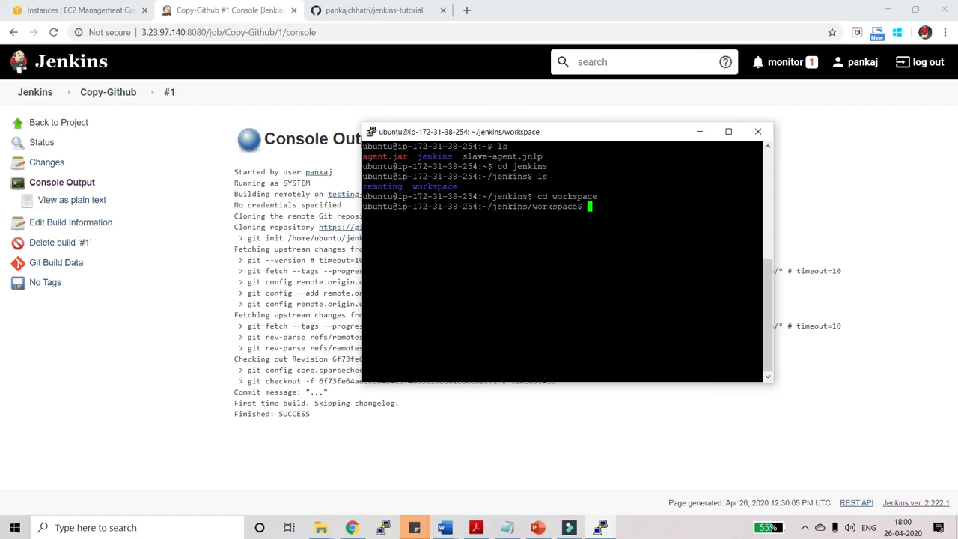
# Step: List the workspace and enter the Copy-Github folder to check for index.html
pyautogui.write('ls')
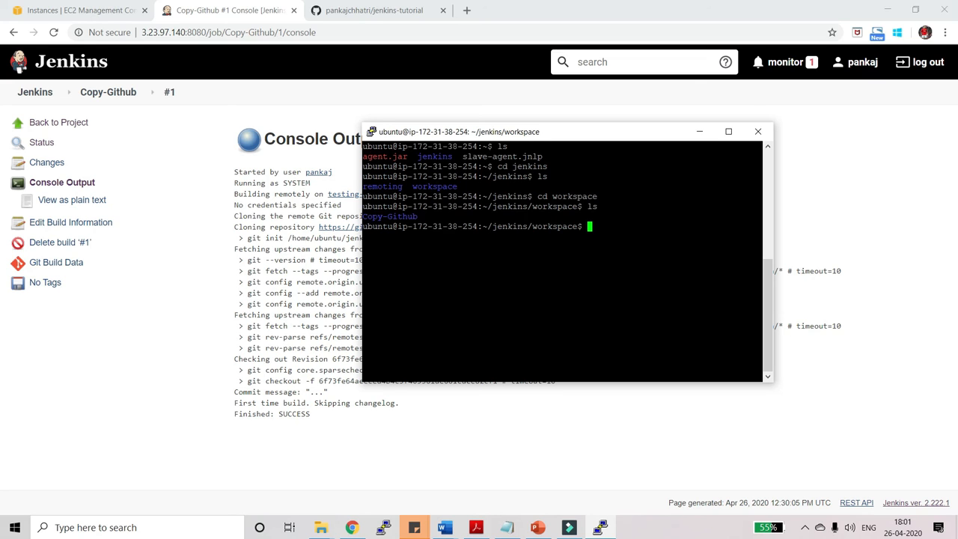
pyautogui.write('cd cop')
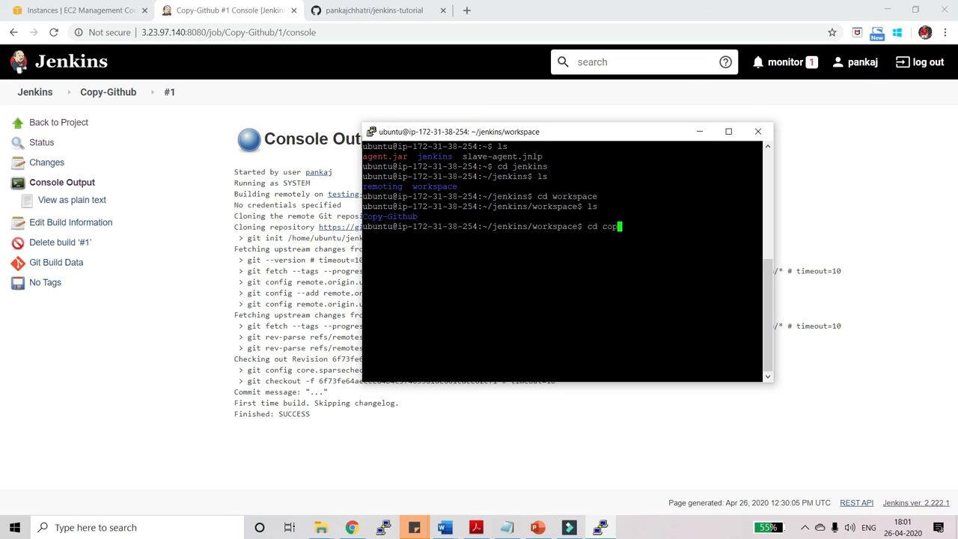
pyautogui.press('Return')
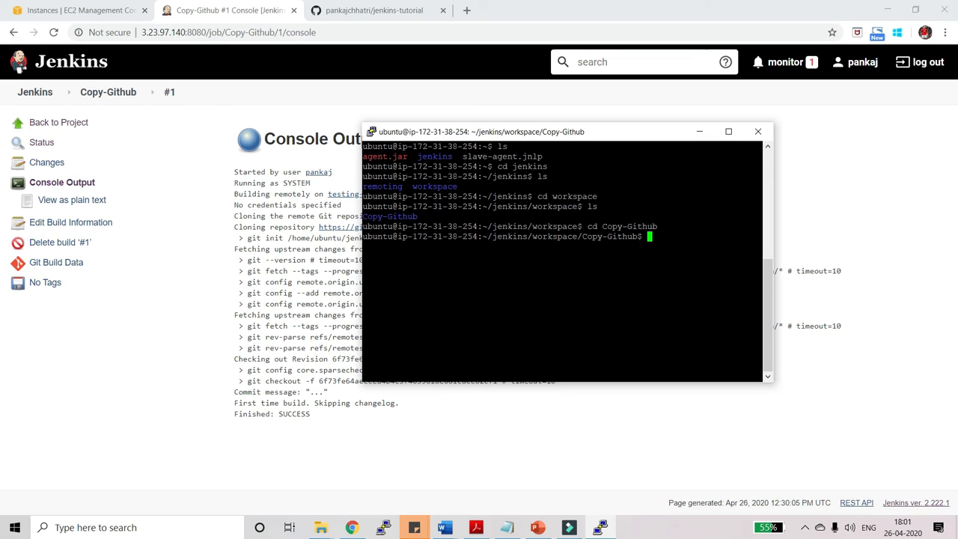
pyautogui.press('Return')
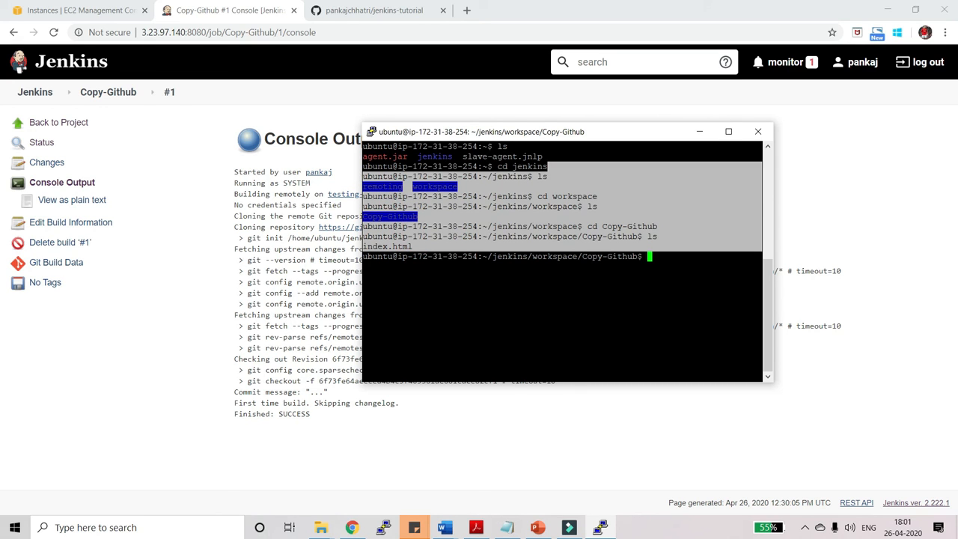
# Step: Bring Jenkins back to the front and open the dashboard via the breadcrumb
pyautogui.click(35, 91)
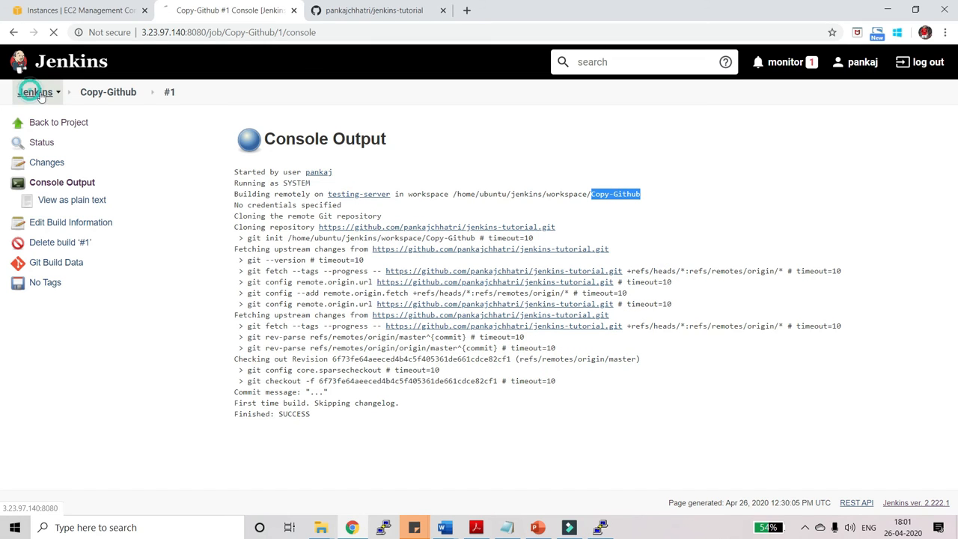
pyautogui.click(35, 92)
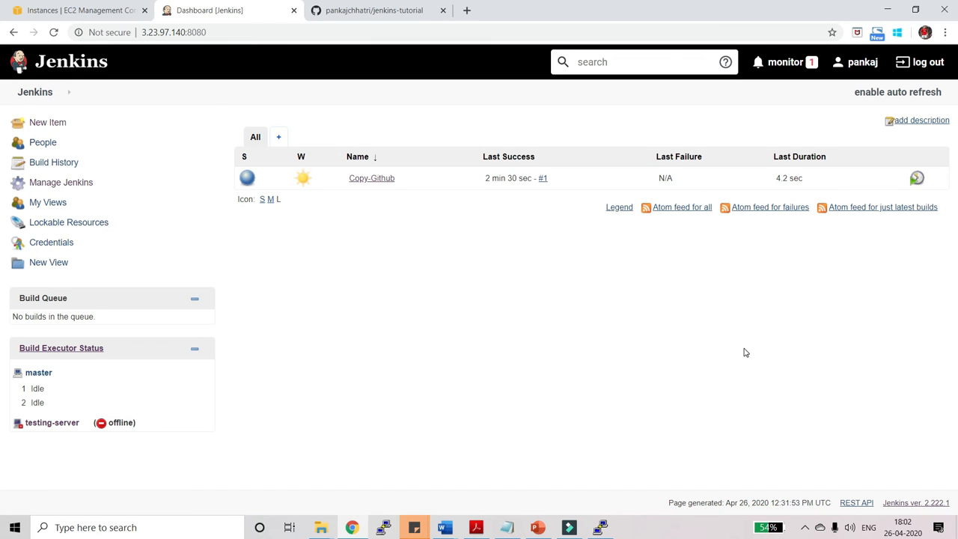
pyautogui.moveTo(465, 339)
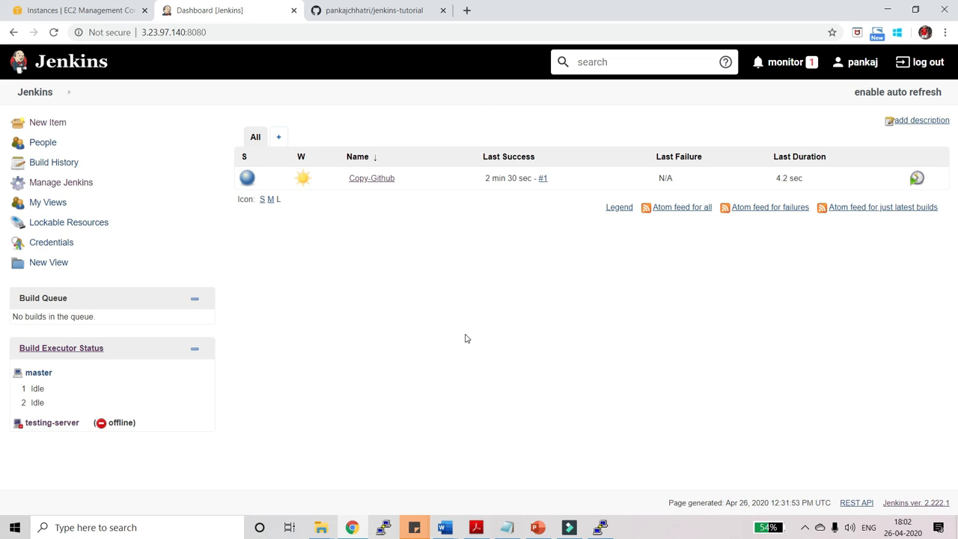